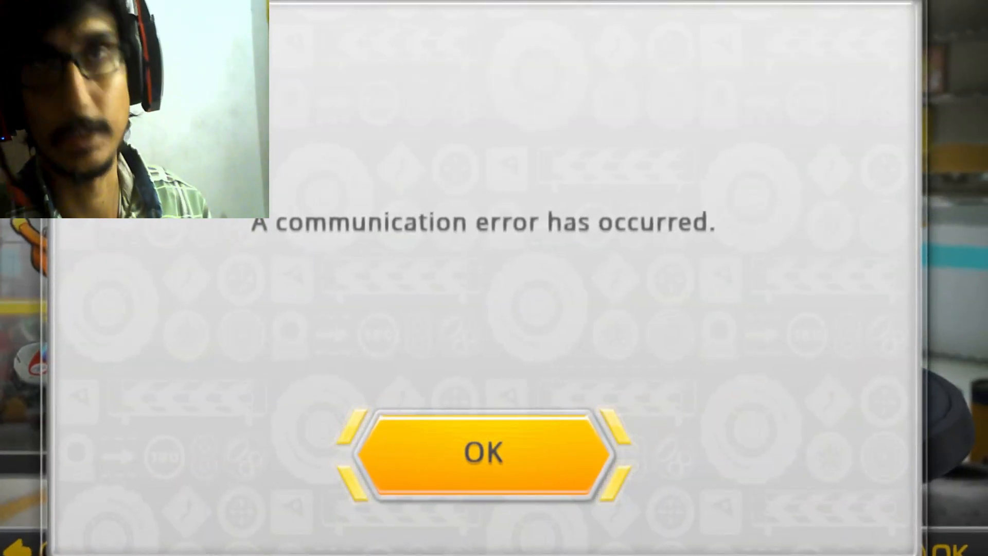
- Dismiss the 'A communication error has occurred' dialog to reach yuzu's empty game list
click(483, 453)
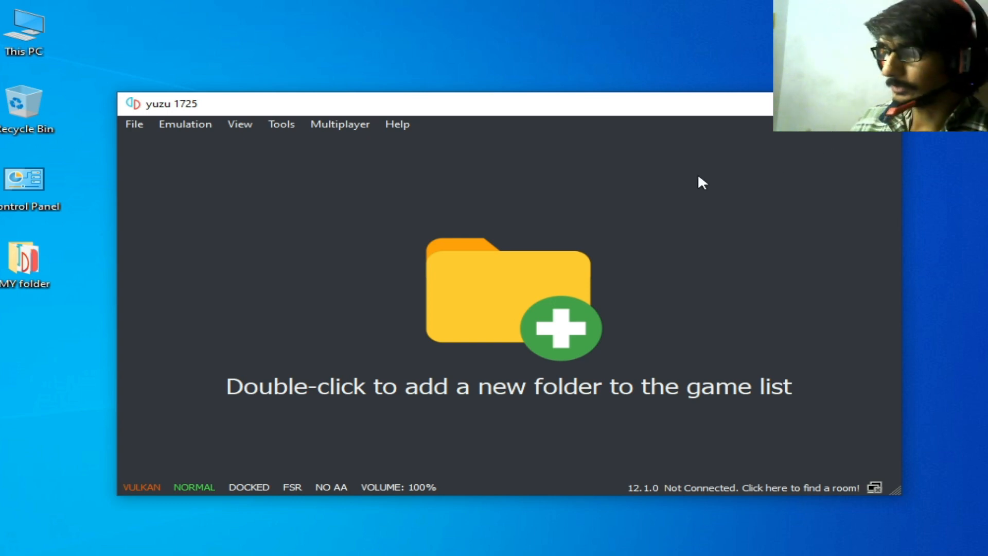
mouse_move(197, 115)
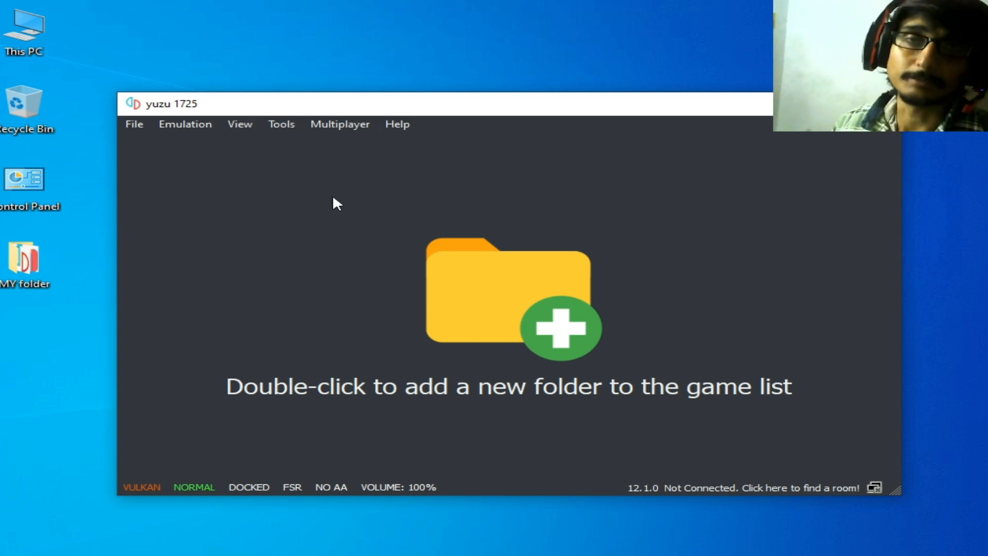
mouse_move(315, 202)
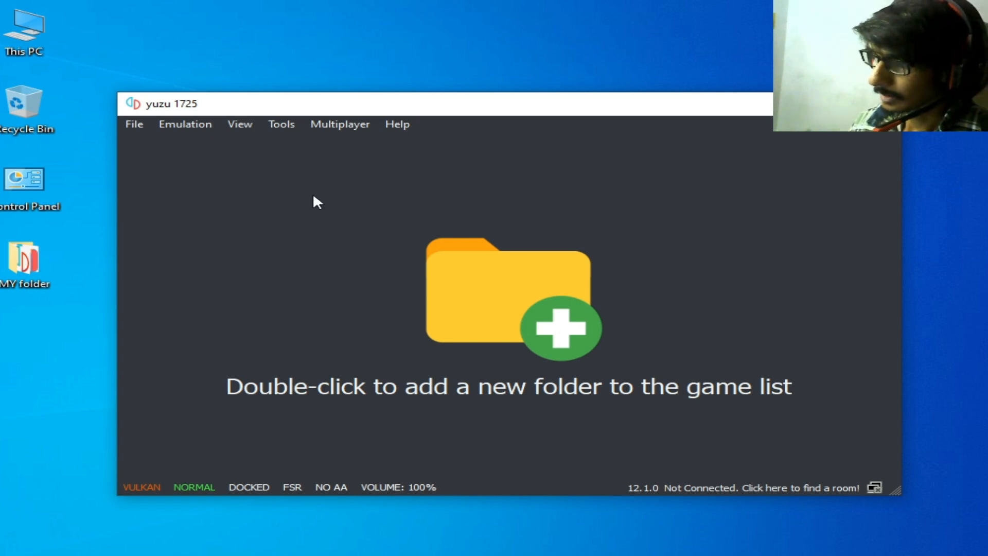
mouse_move(281, 183)
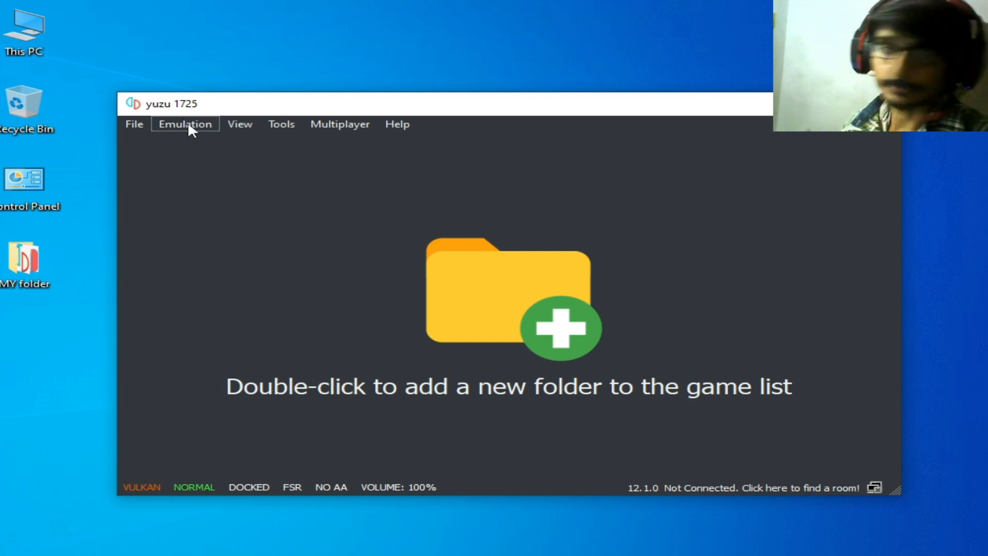
mouse_move(351, 222)
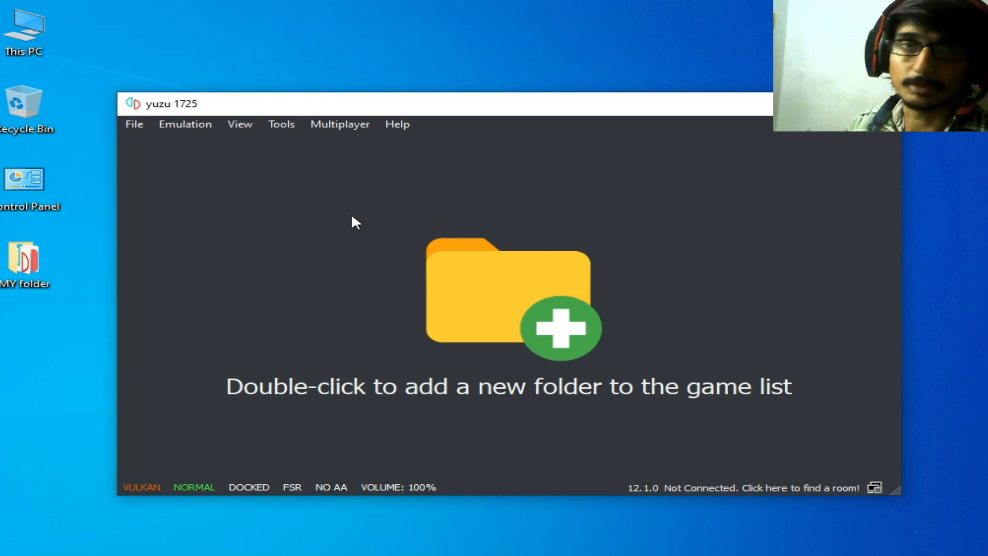
click(184, 123)
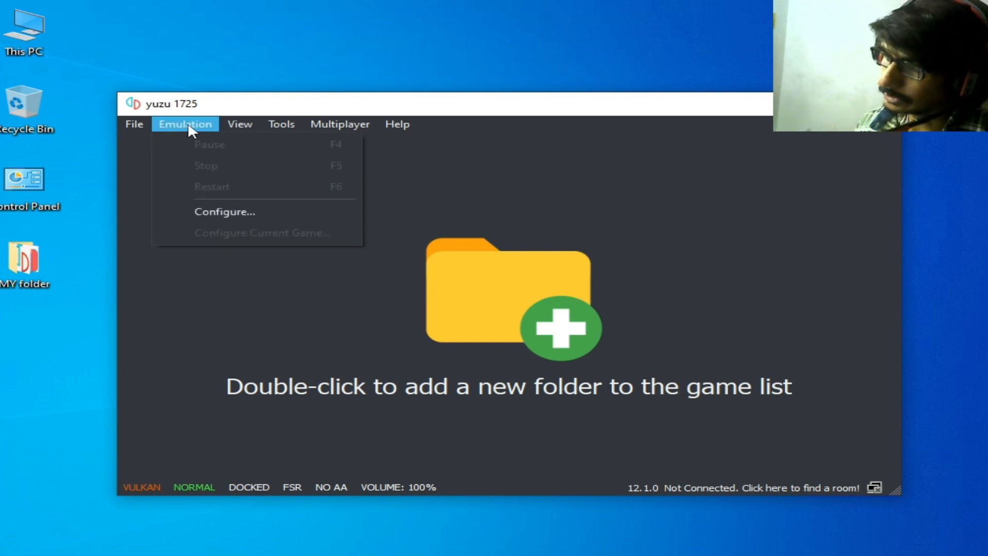
click(224, 211)
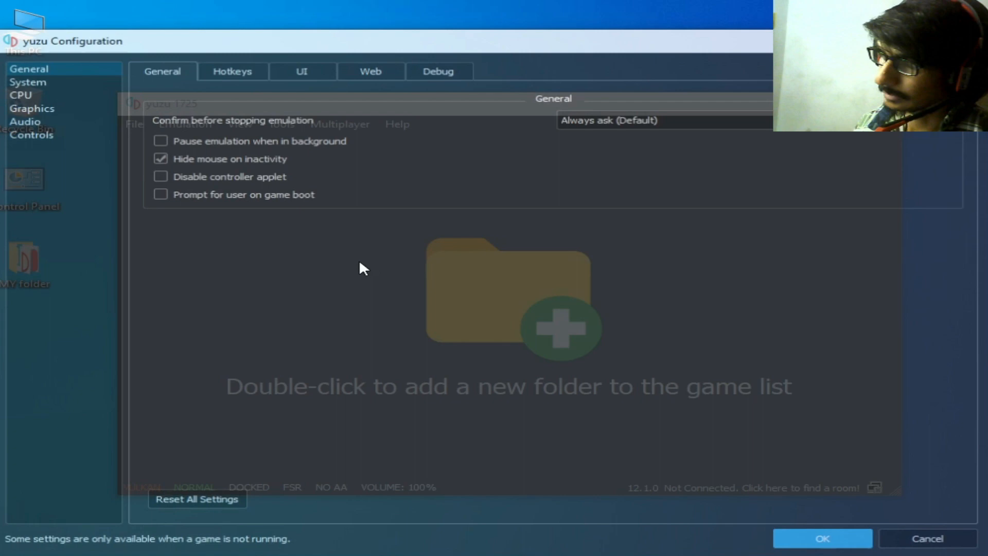
click(28, 82)
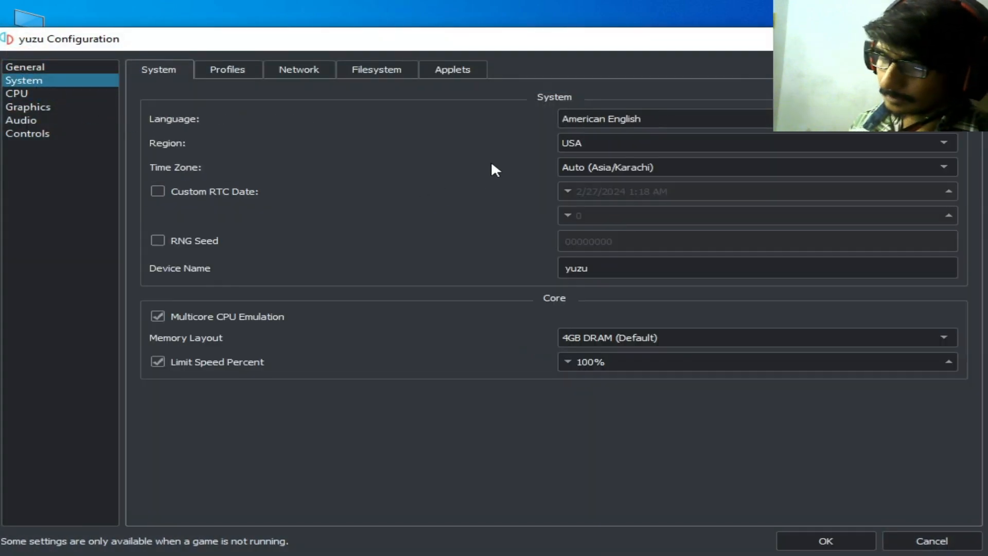
mouse_move(464, 301)
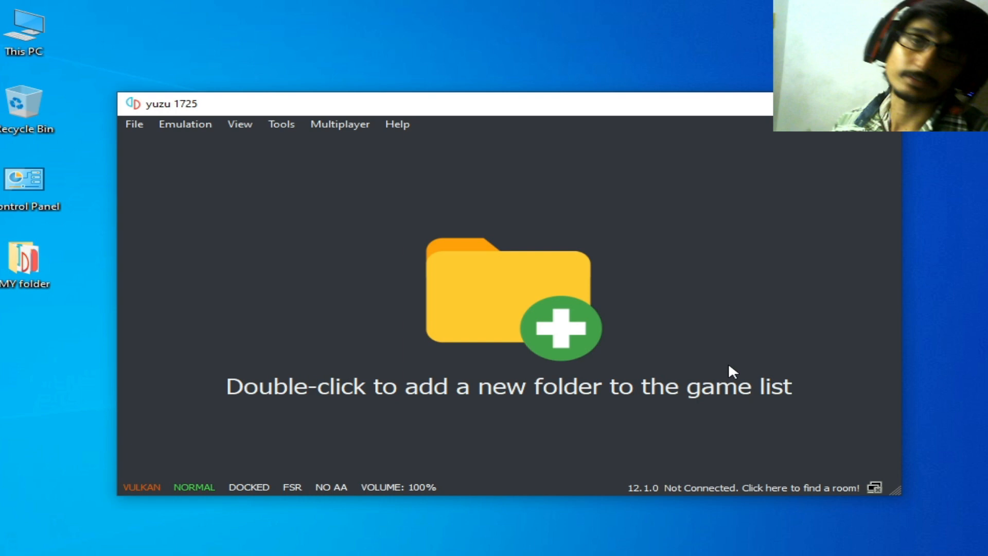
click(185, 123)
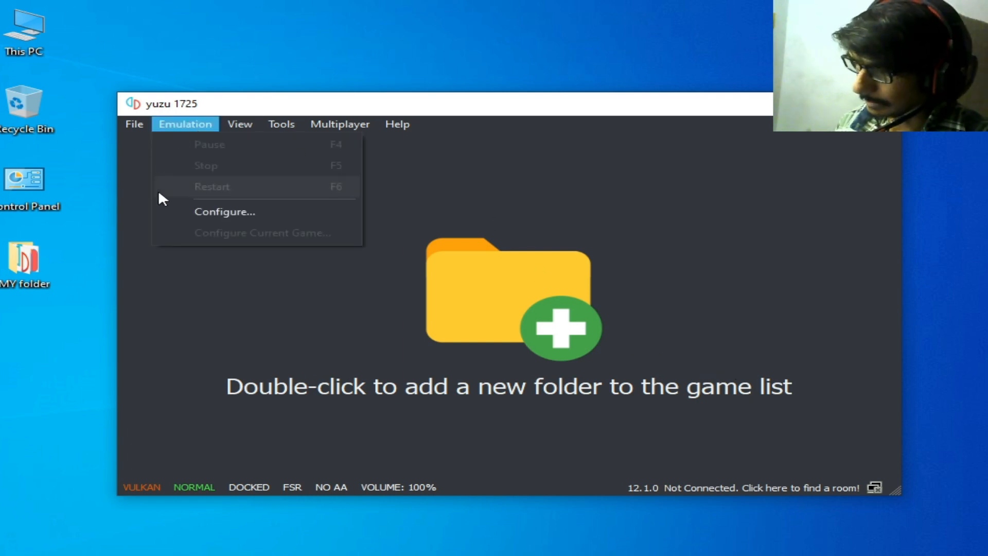
click(224, 211)
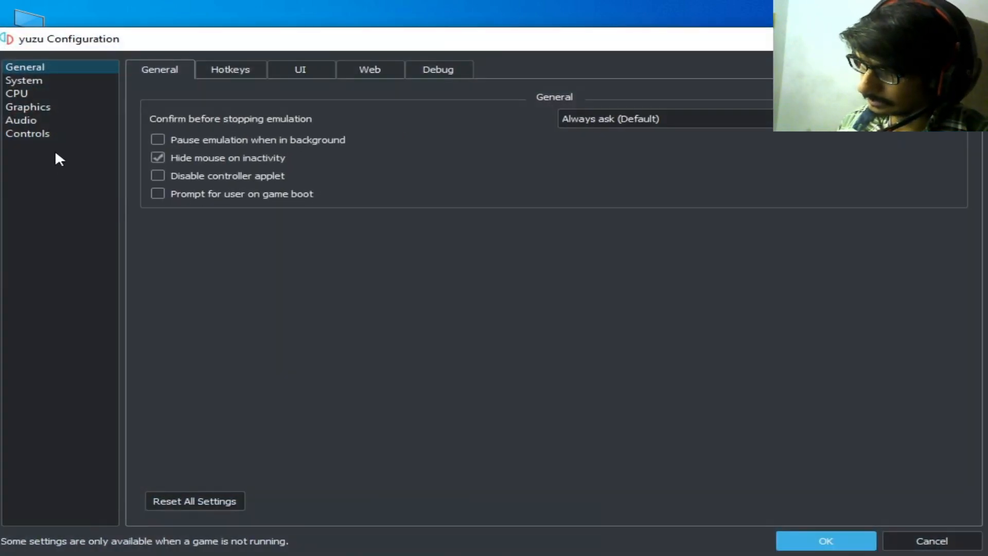
click(24, 81)
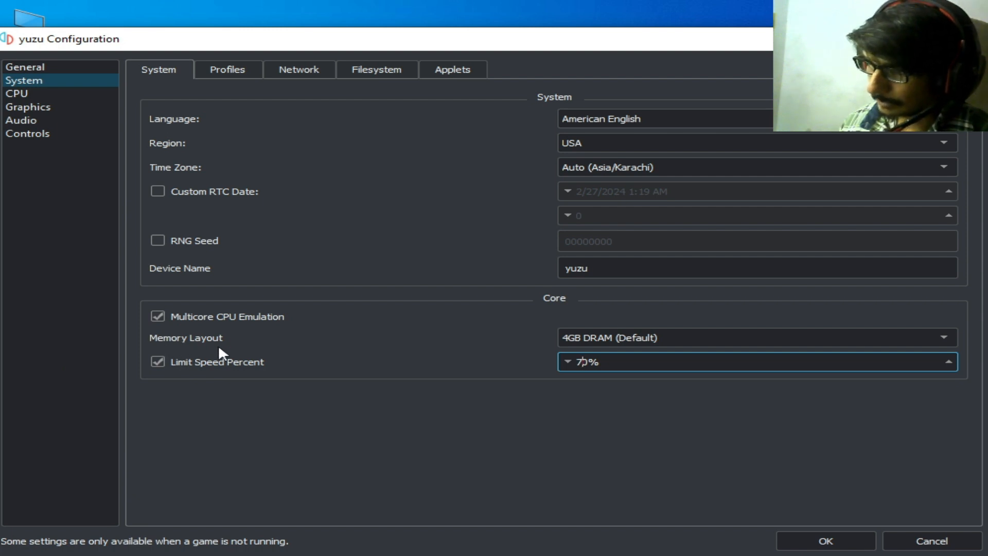
mouse_move(668, 415)
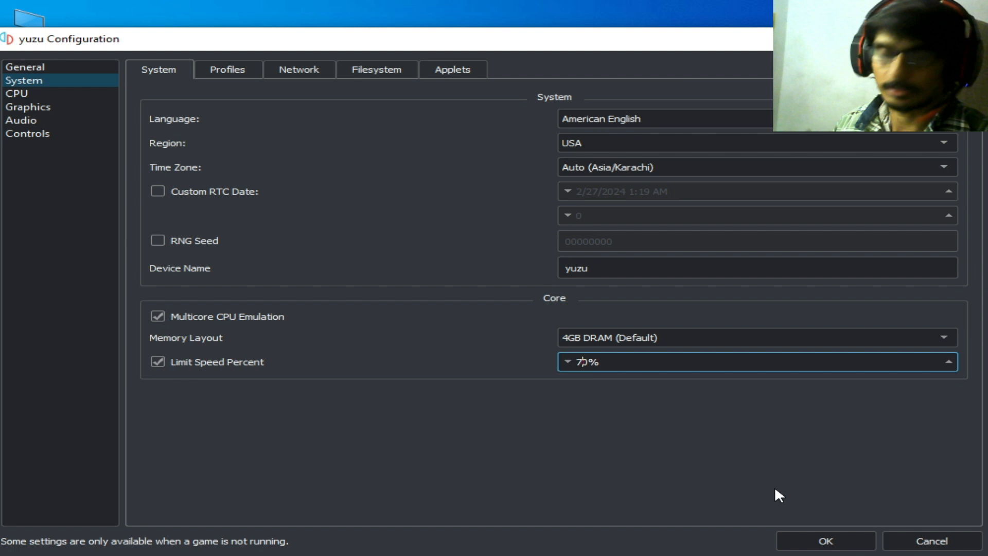
click(824, 541)
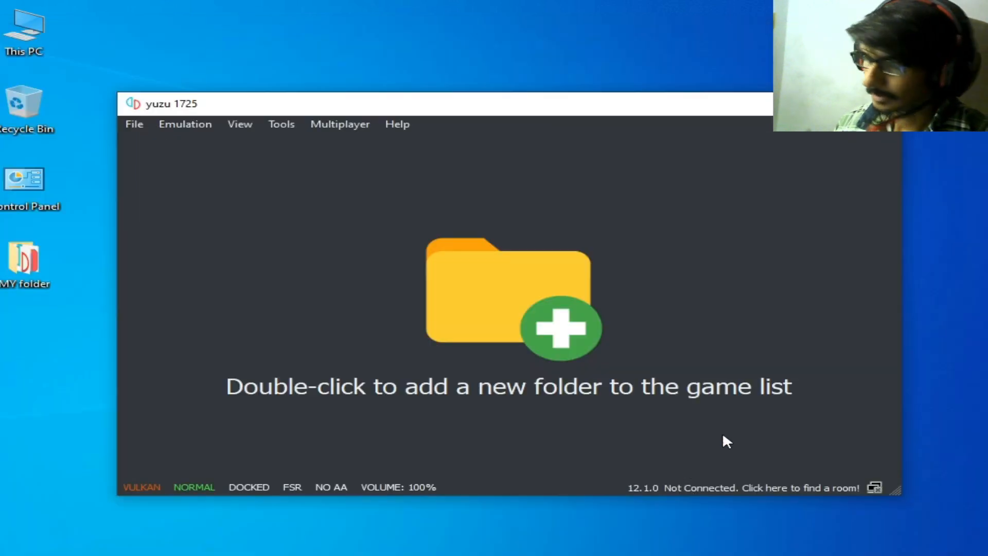
mouse_move(731, 433)
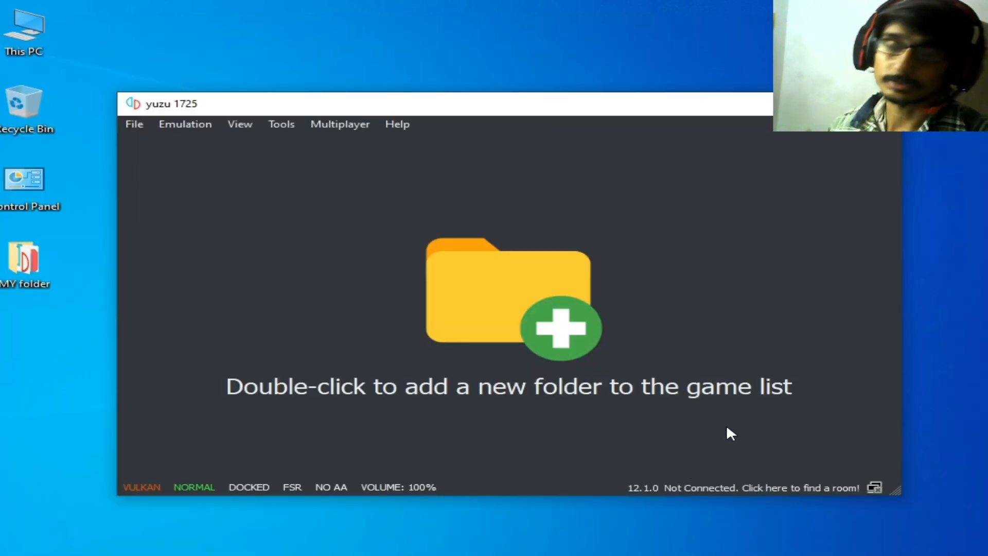
mouse_move(161, 145)
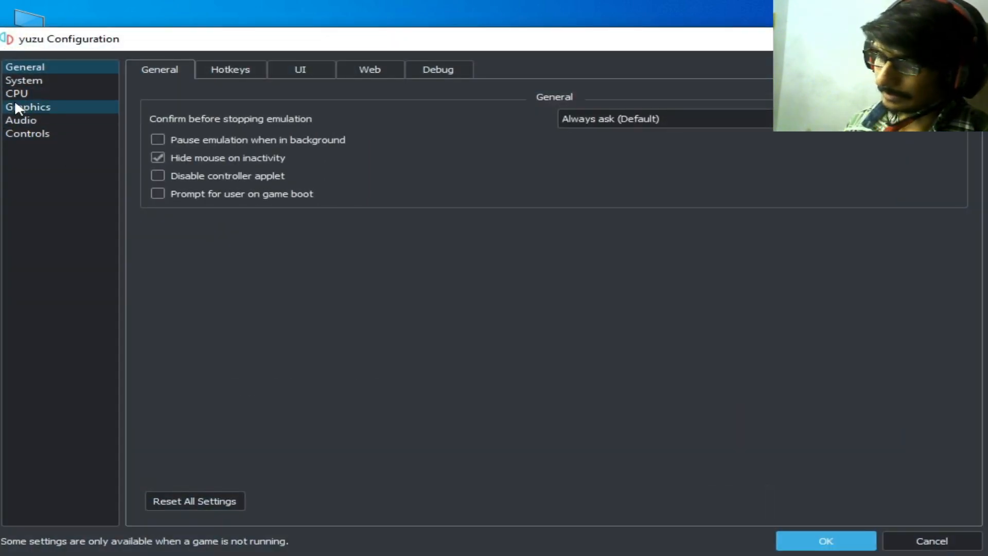
- Change yuzu's graphics API from Vulkan to OpenGL and save the configuration
click(28, 106)
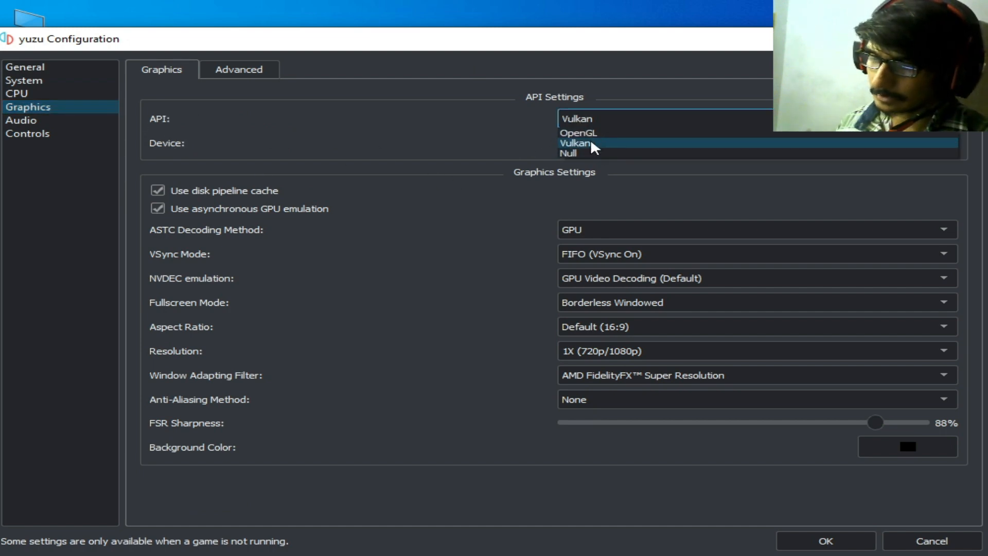
click(577, 133)
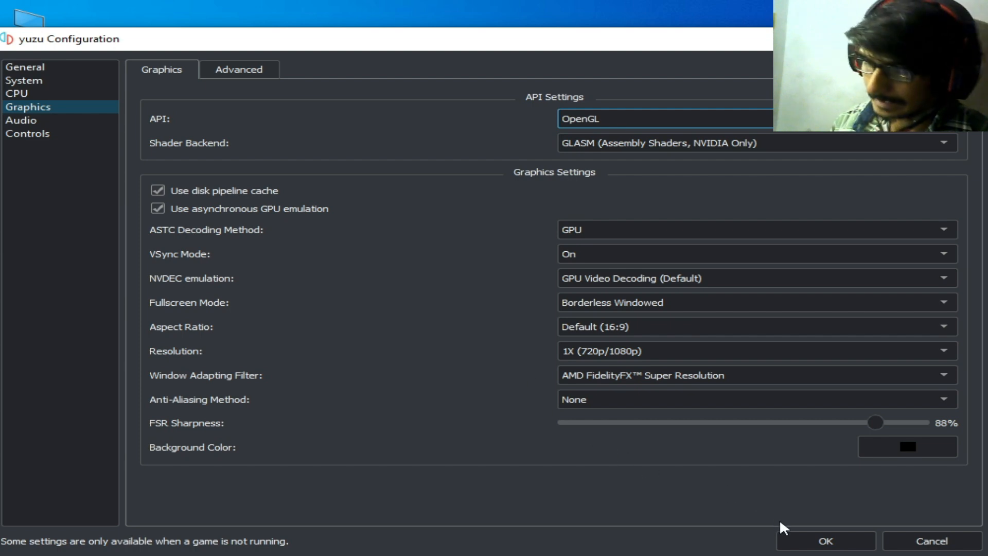
click(825, 541)
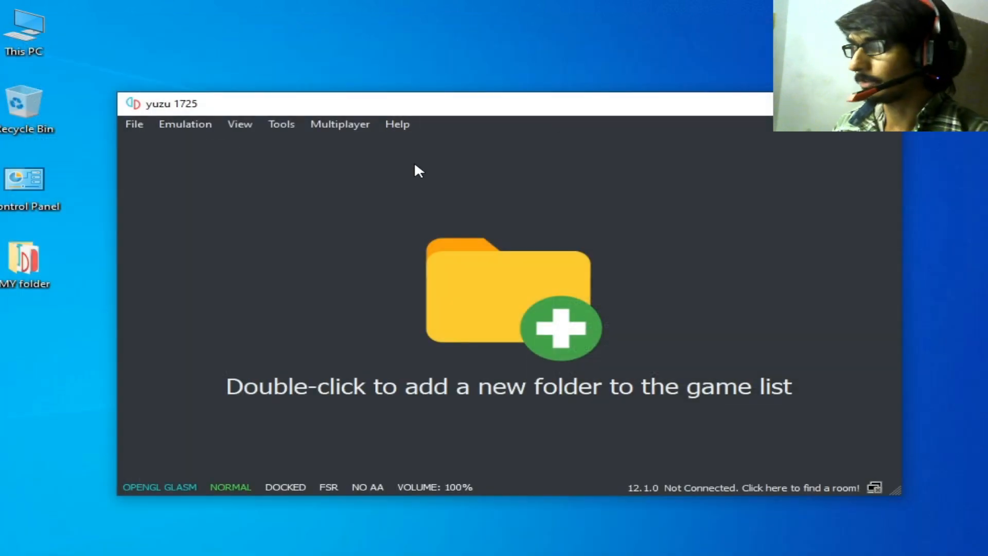
mouse_move(221, 155)
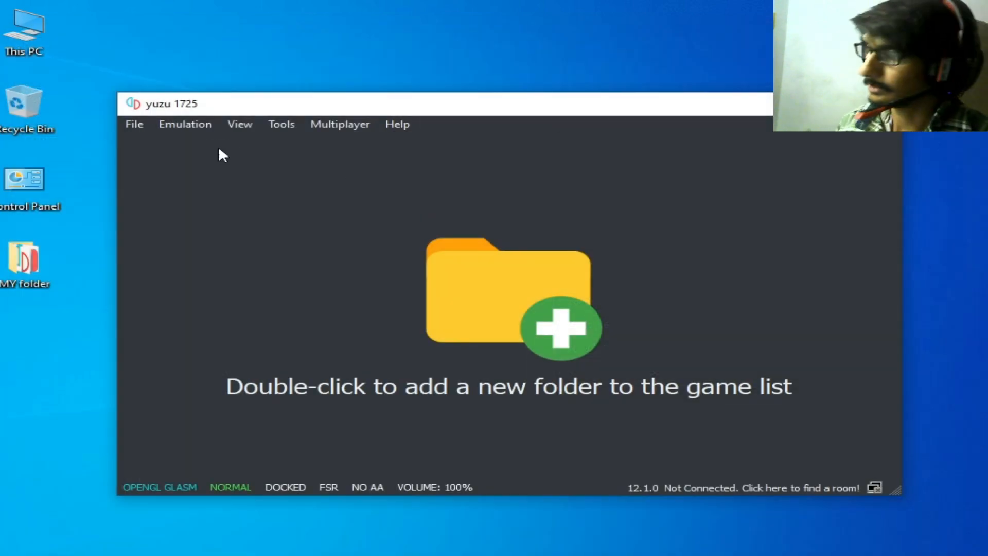
- Reopen yuzu's configuration and select another entry in the graphics API dropdown
click(185, 123)
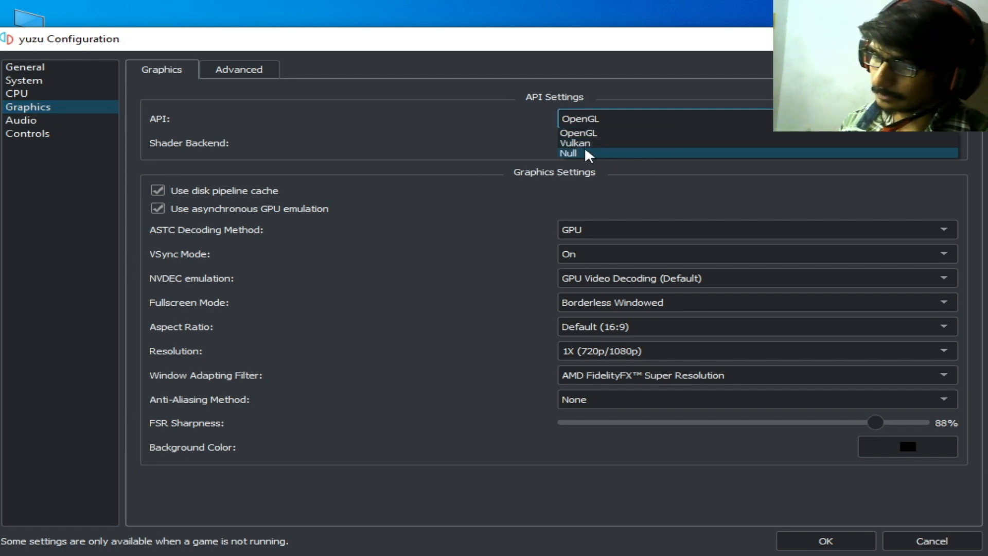
click(574, 143)
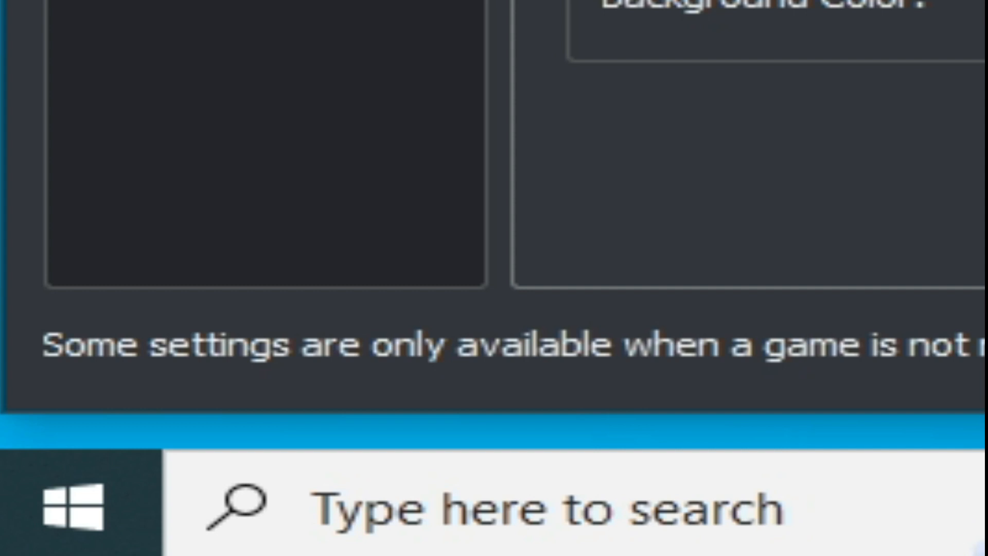
- Find Device Manager and view the GTX 750 driver: version 31.0.15.4617, dated 11/9/2023
click(69, 510)
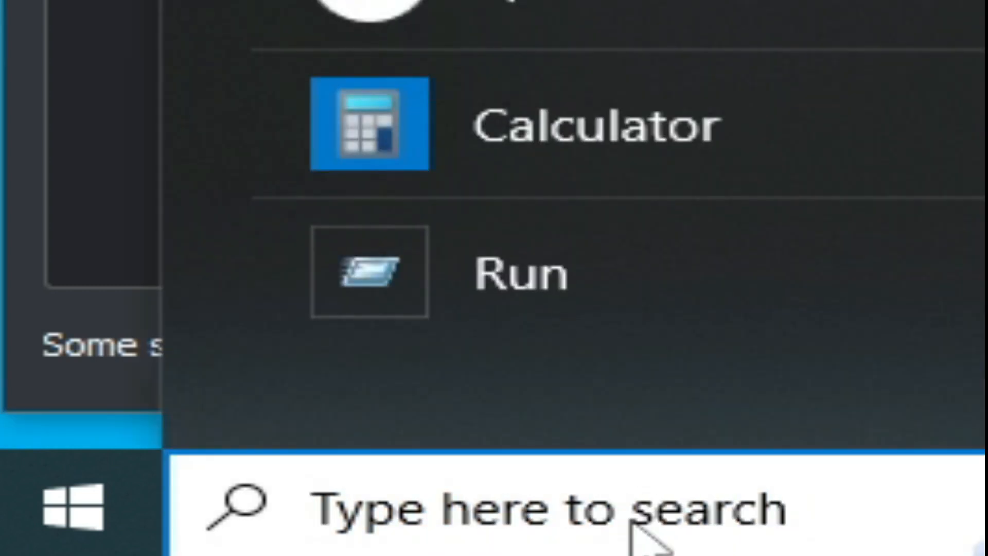
text(d)
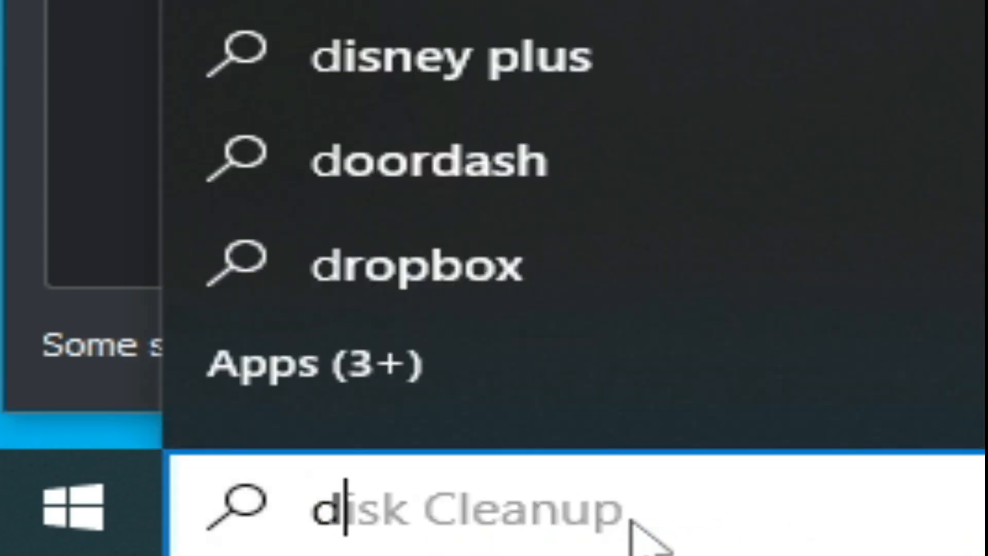
text(device)
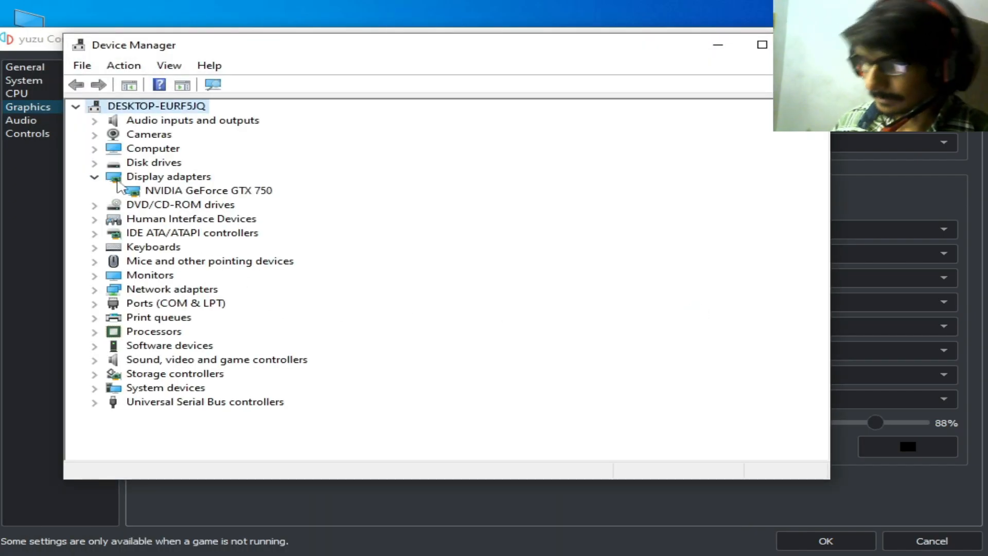
right_click(199, 190)
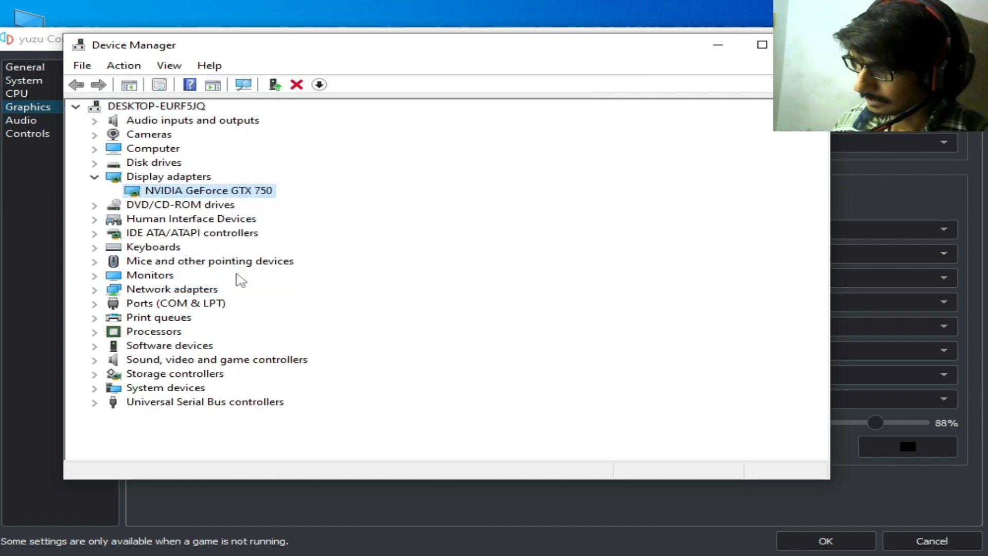
double_click(199, 190)
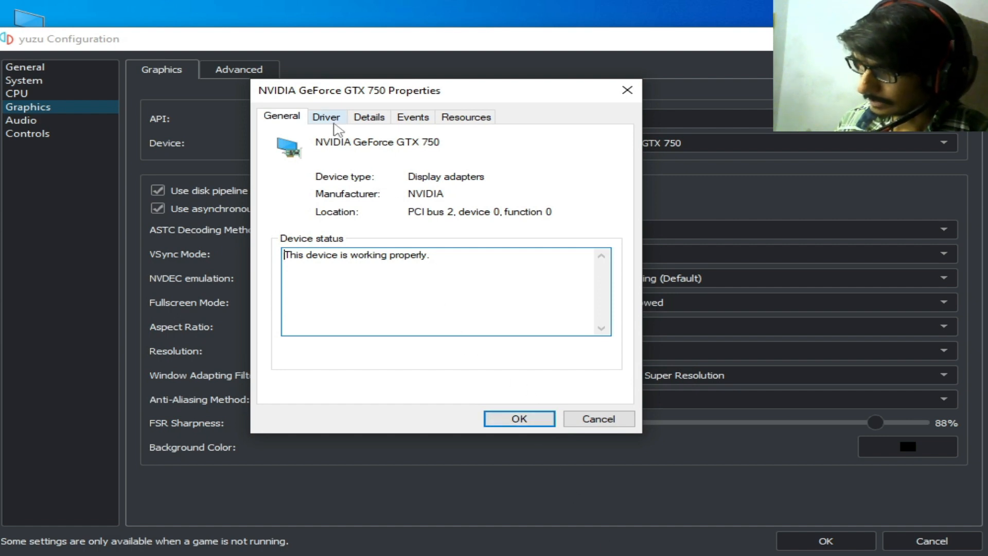
click(326, 117)
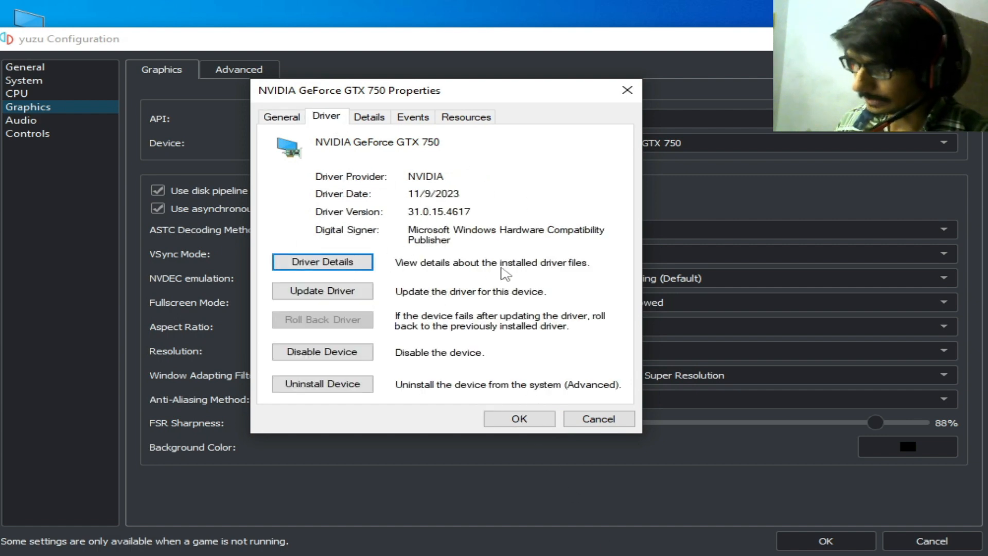
mouse_move(397, 227)
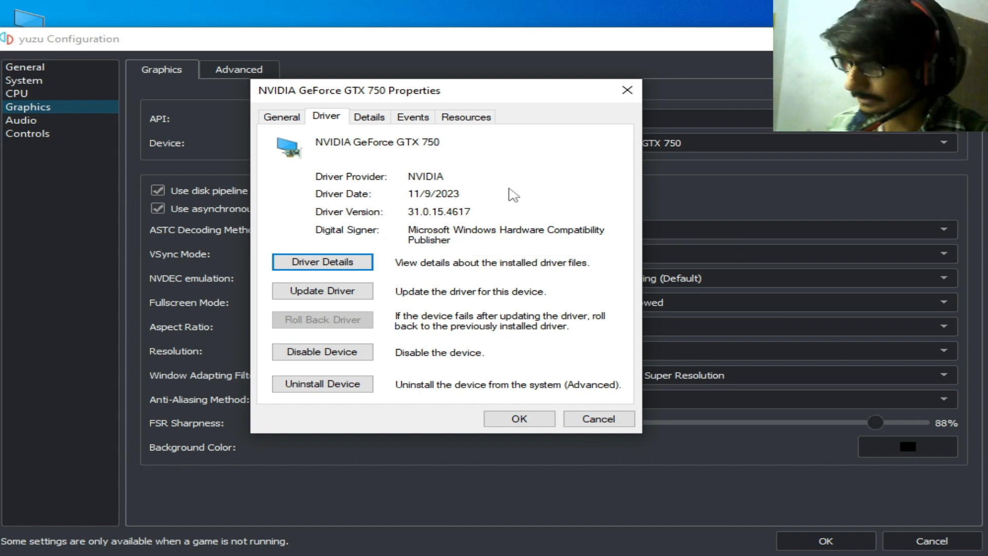
mouse_move(441, 230)
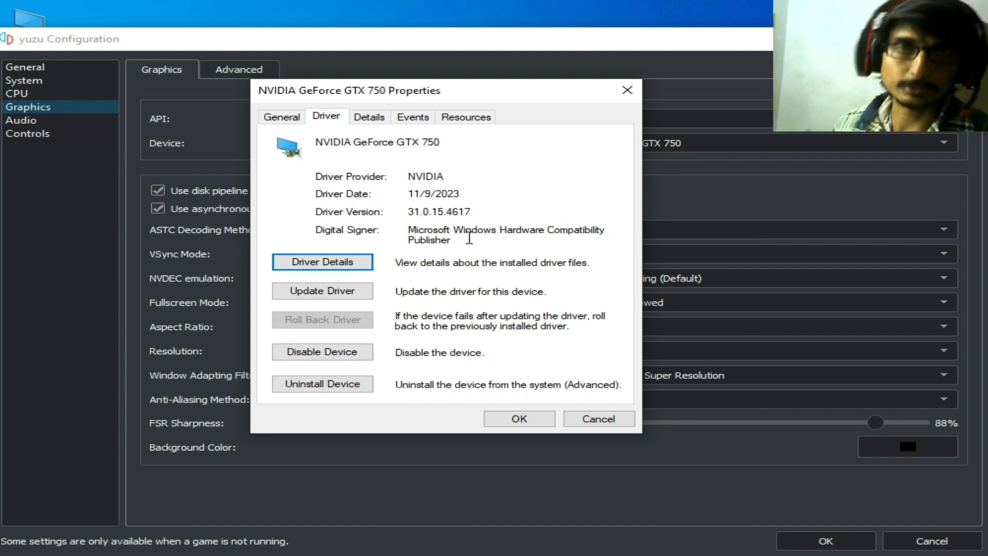
mouse_move(469, 239)
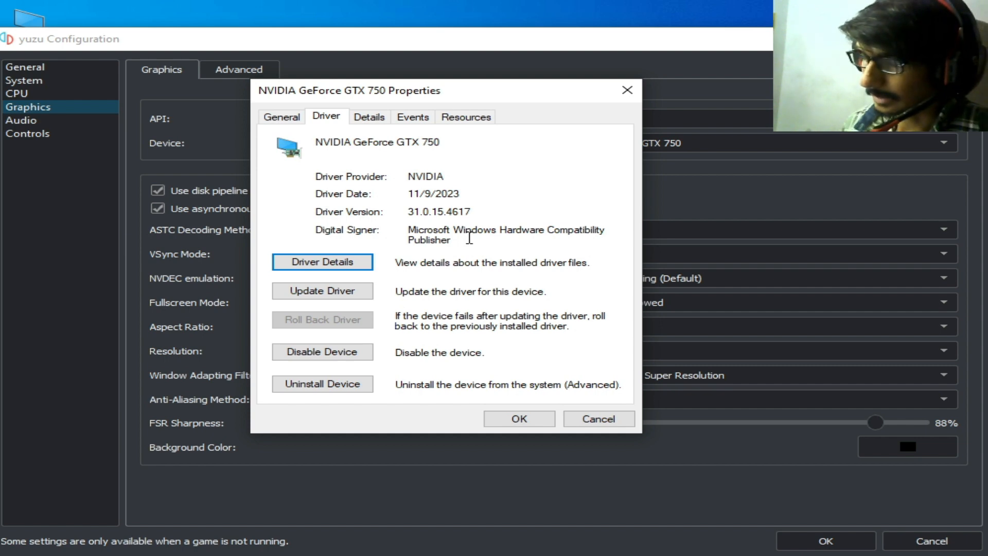
mouse_move(637, 217)
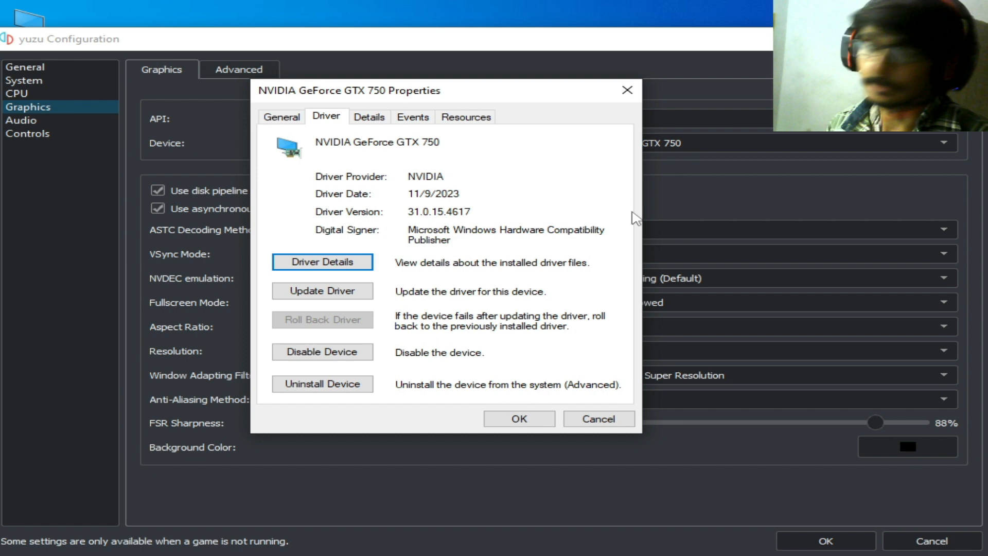
- Close the GPU properties and pick low-quality BC1 texture recompression in yuzu's Advanced graphics
click(519, 419)
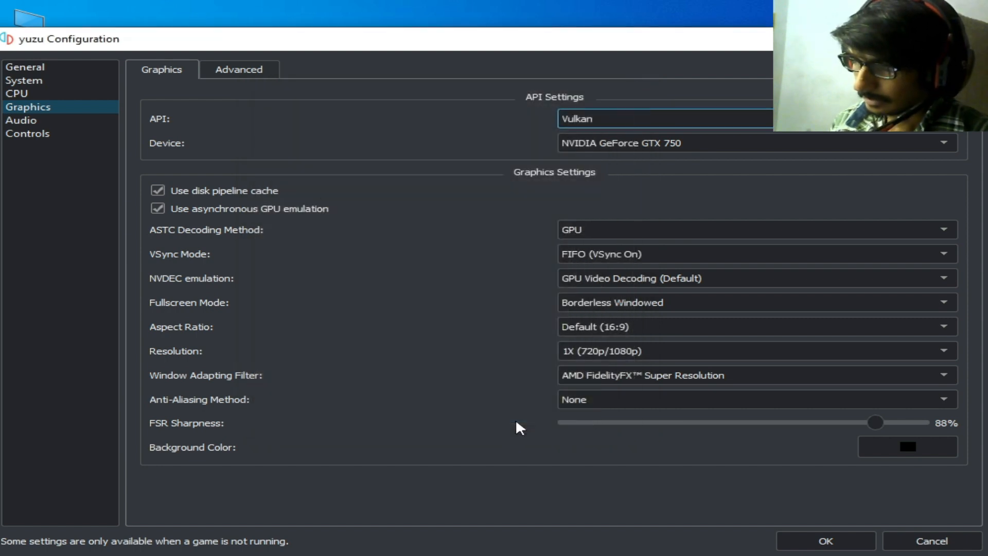
mouse_move(515, 374)
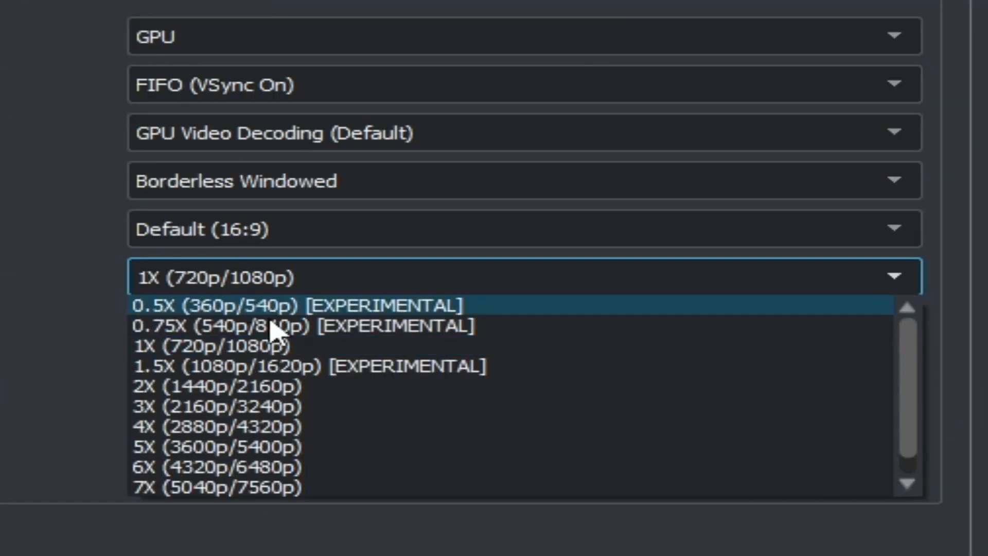
mouse_move(167, 318)
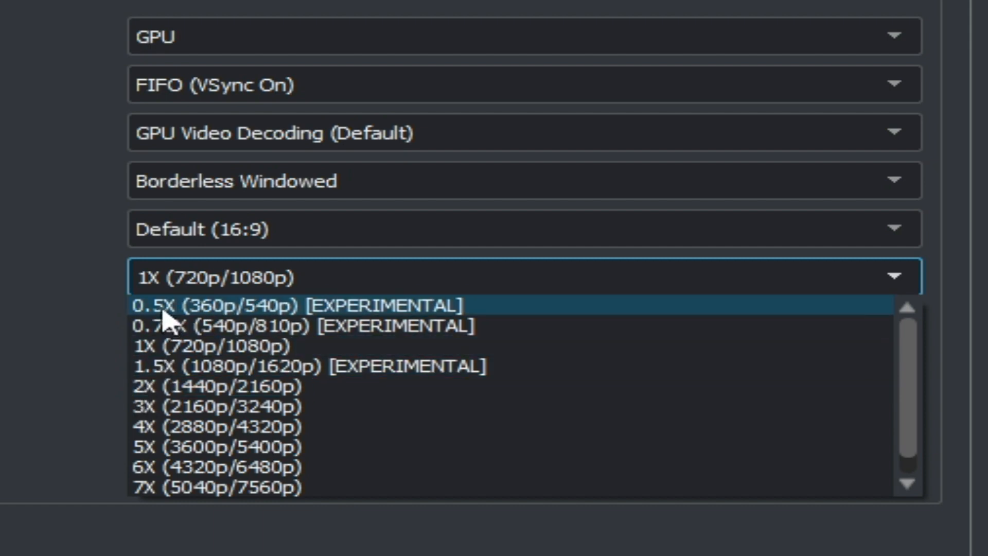
mouse_move(180, 318)
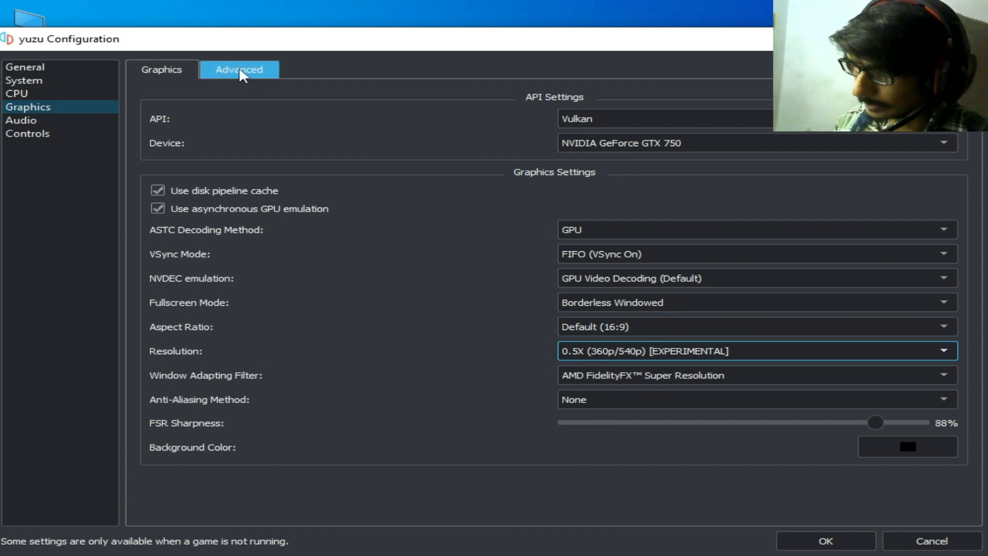
click(239, 69)
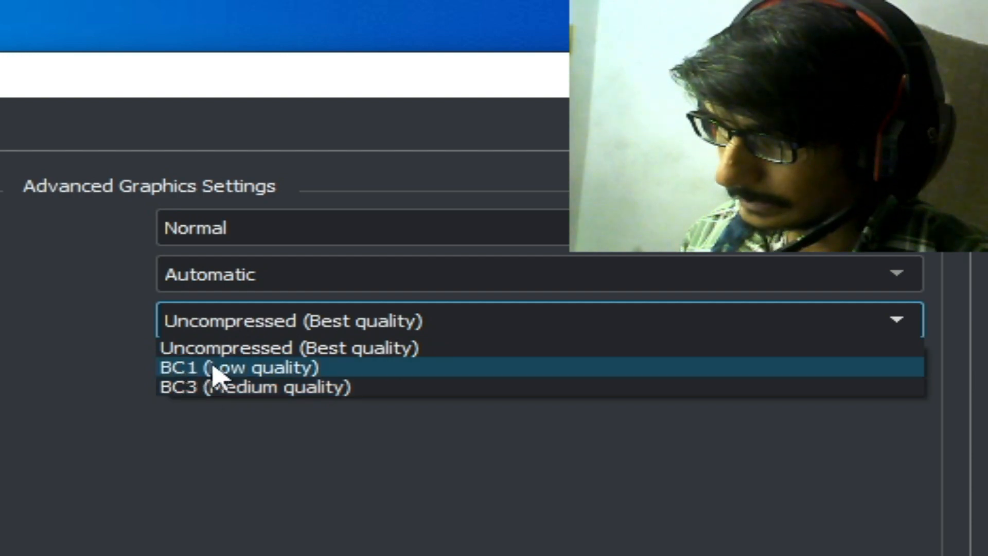
click(240, 368)
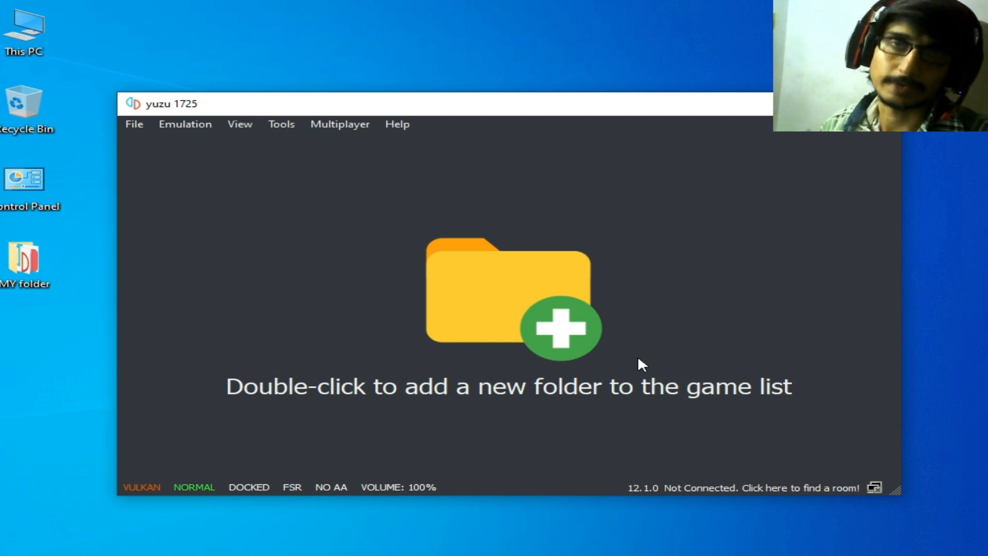
mouse_move(617, 365)
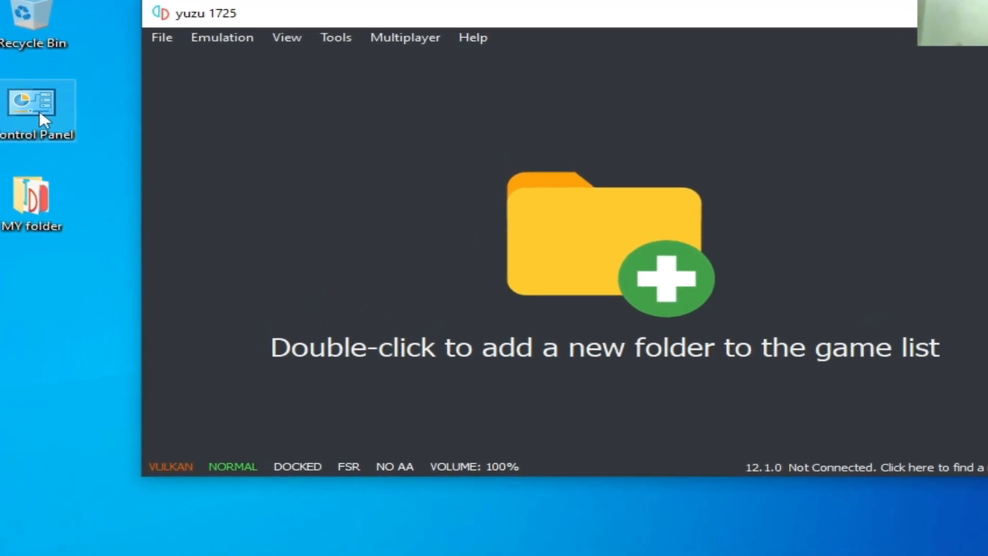
- Reach the network adapter list through Control Panel's Network and Sharing Center
click(60, 539)
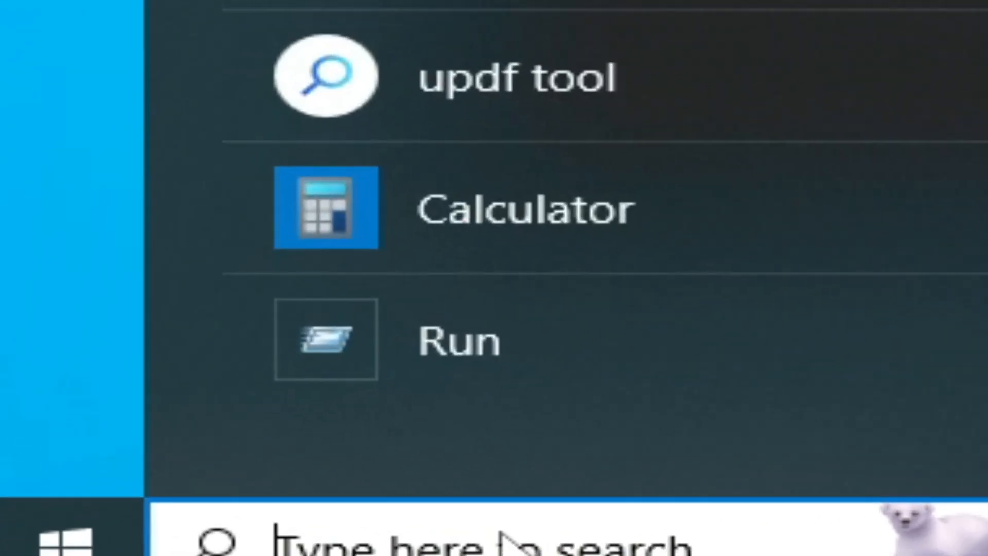
text(control Panel)
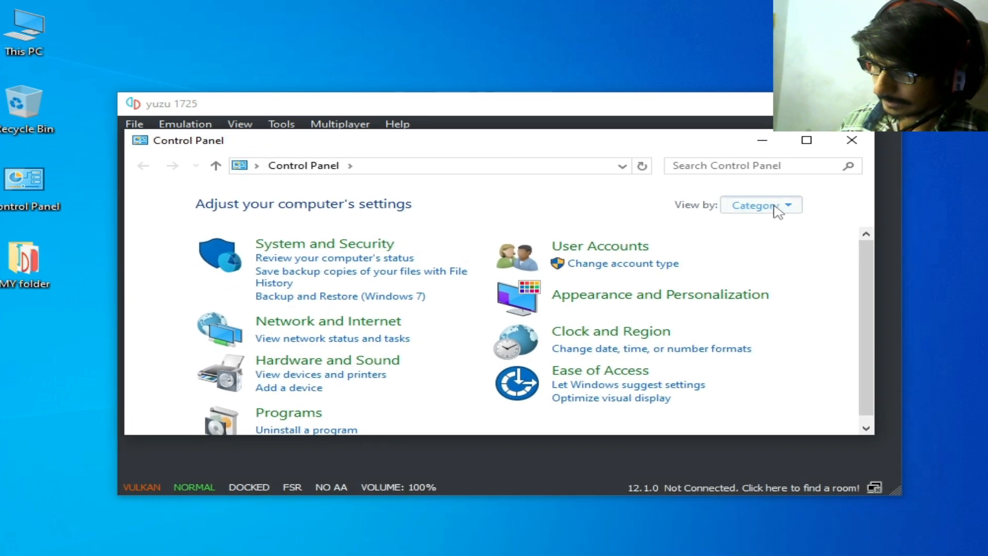
mouse_move(334, 388)
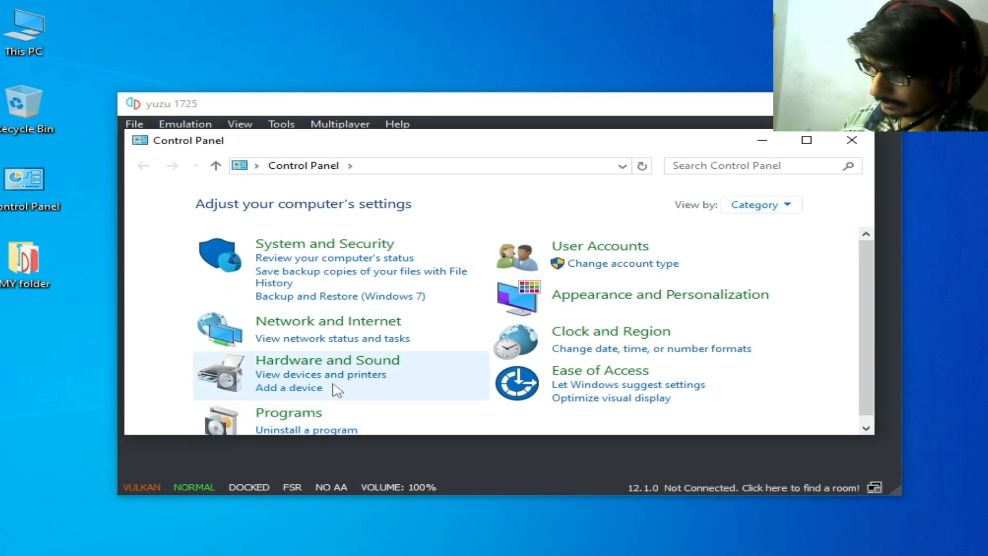
click(326, 320)
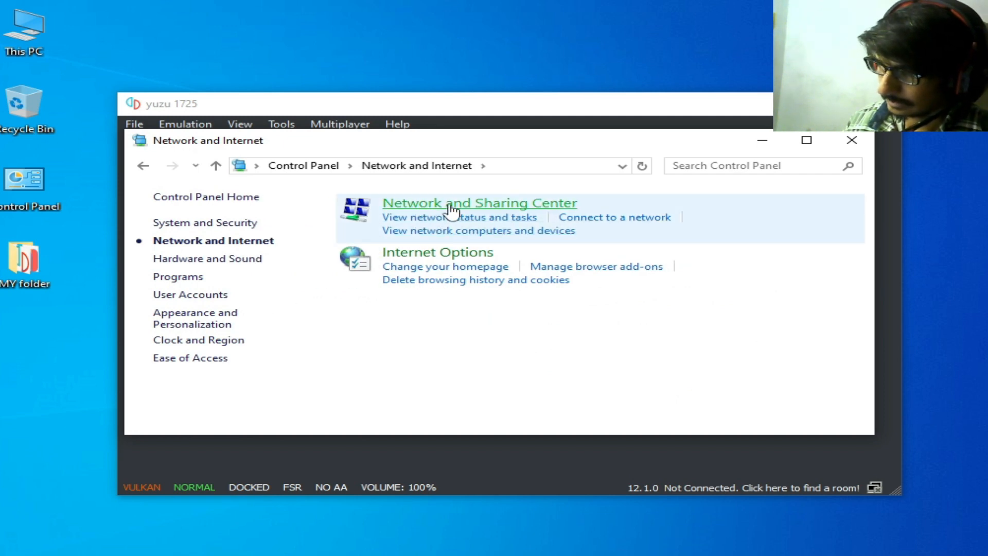
click(479, 202)
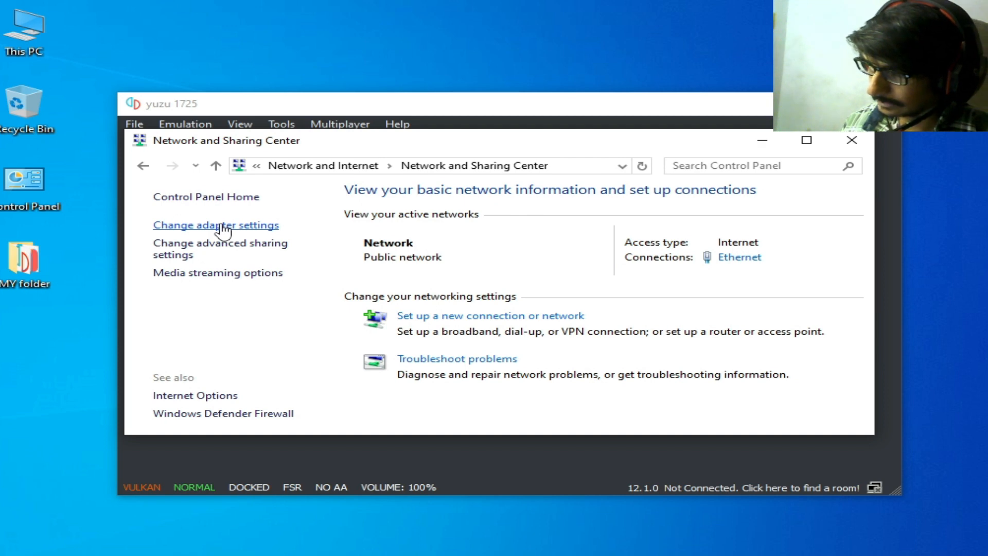
mouse_move(235, 232)
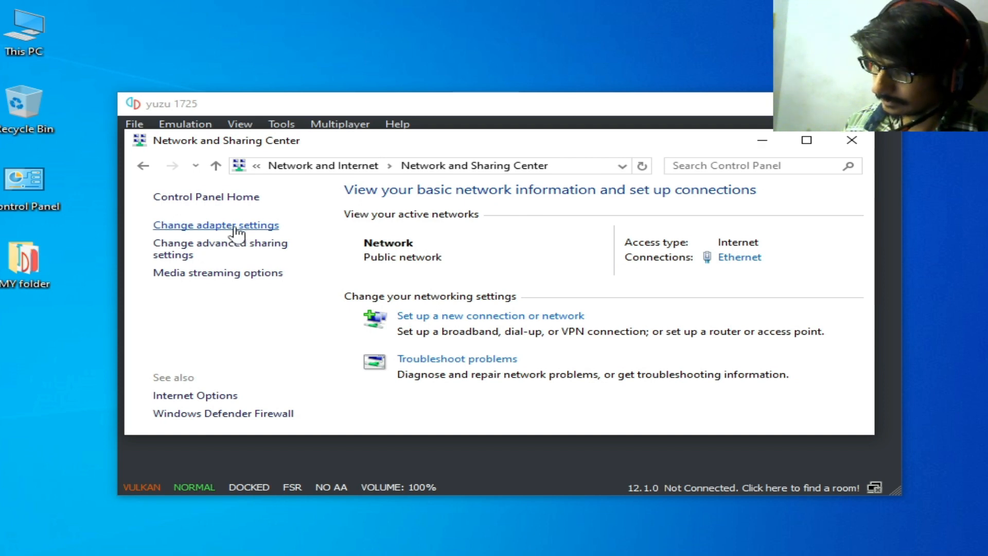
click(216, 225)
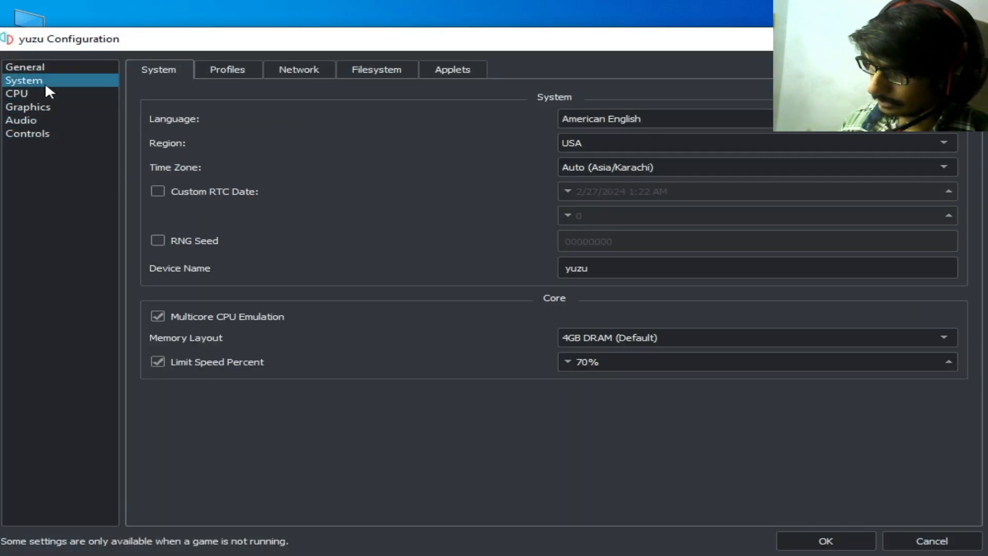
- Set yuzu's Network Interface to Ethernet in the Network settings
click(298, 70)
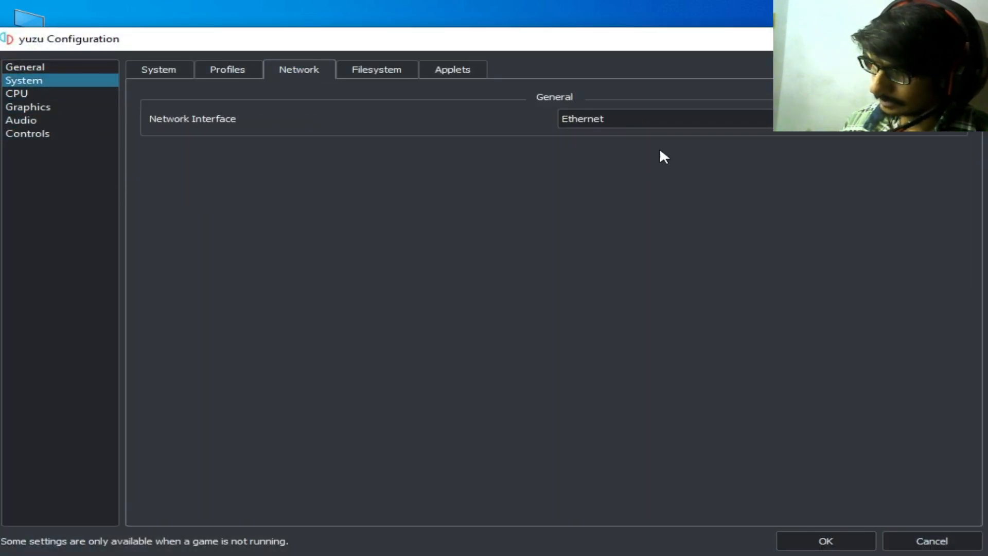
click(662, 118)
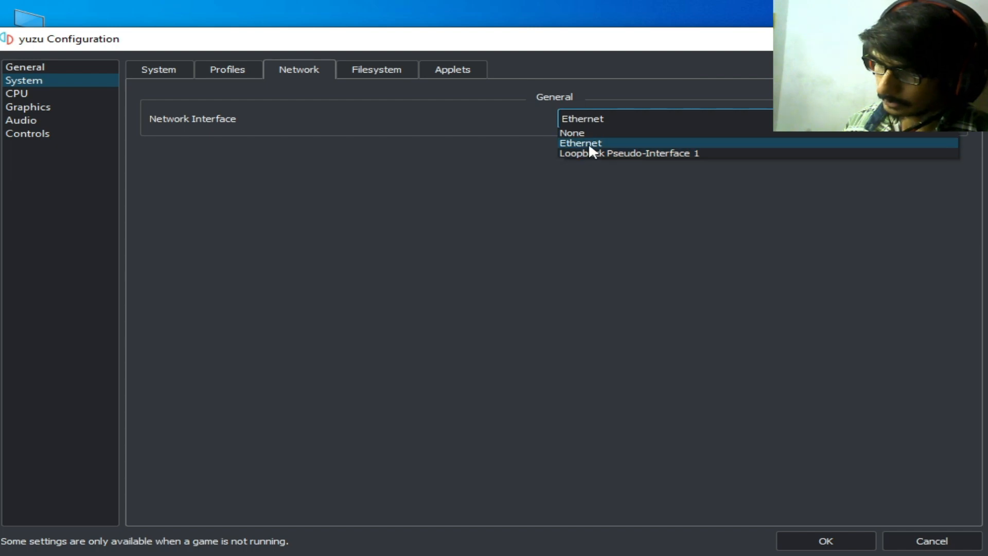
click(580, 144)
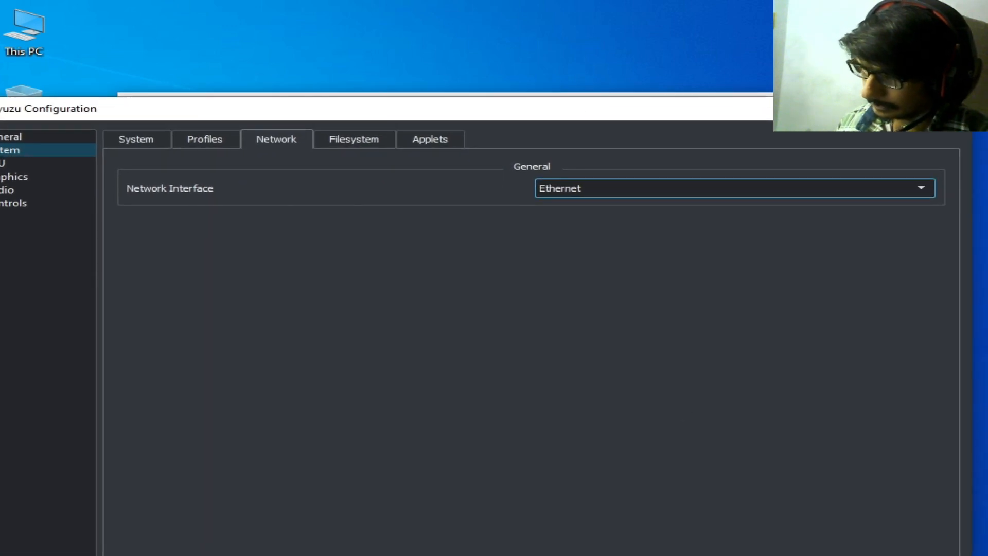
- Disable the Ethernet adapter and then enable it again
right_click(186, 414)
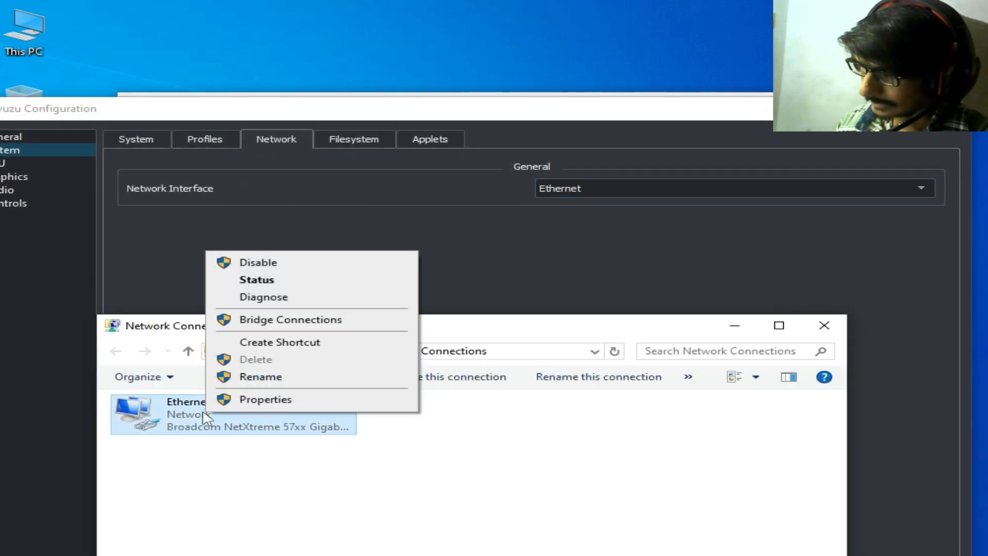
click(258, 262)
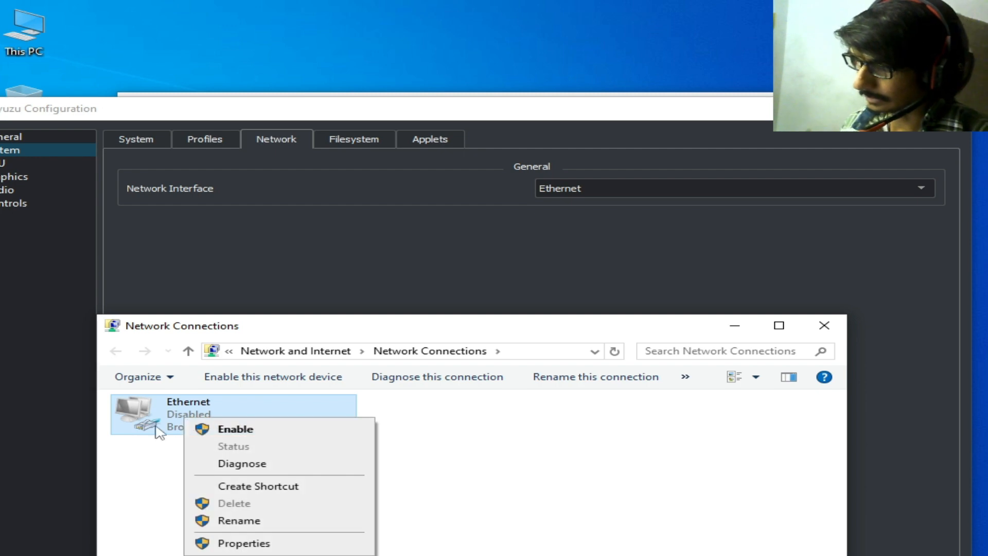
click(236, 429)
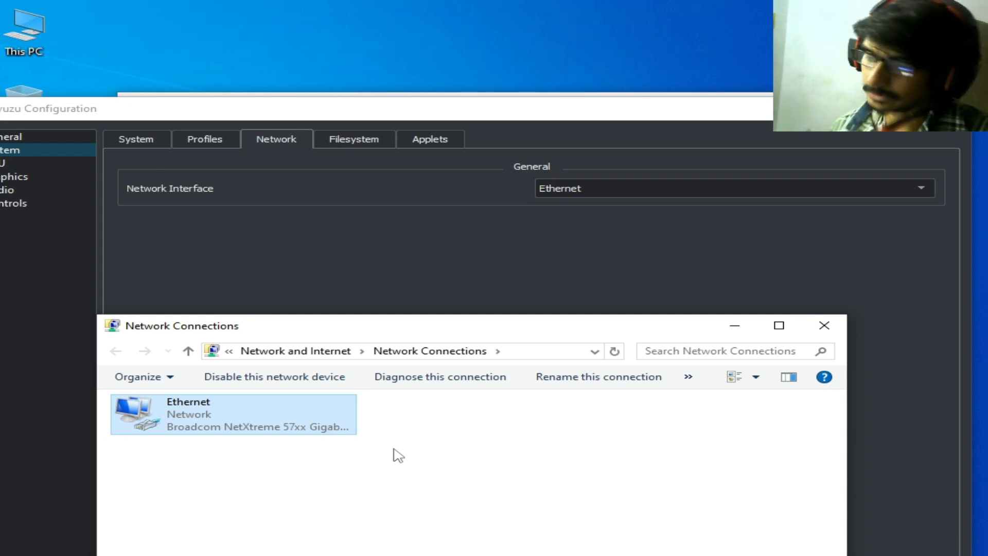
mouse_move(440, 376)
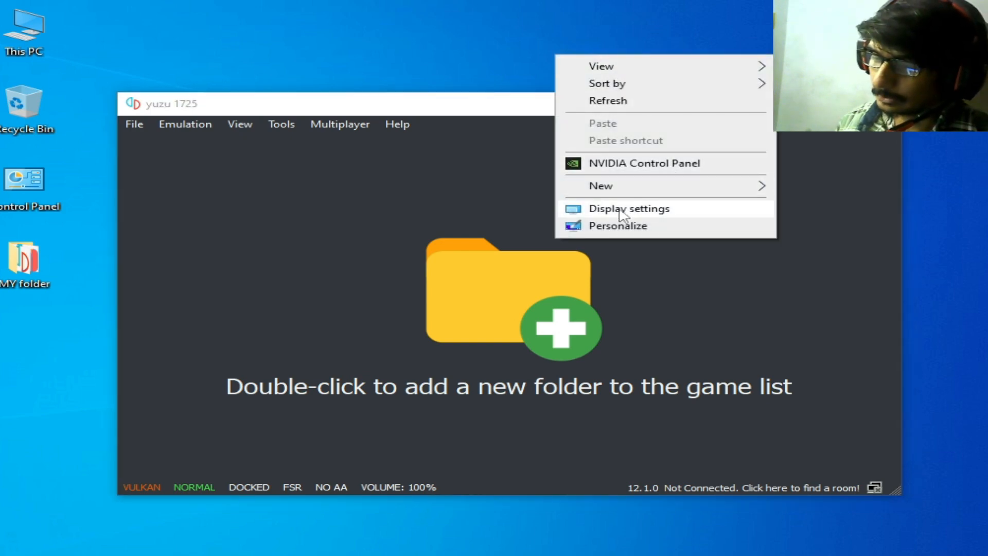
- Add yuzu.exe as a desktop app in Graphics settings with the High performance preference
click(629, 208)
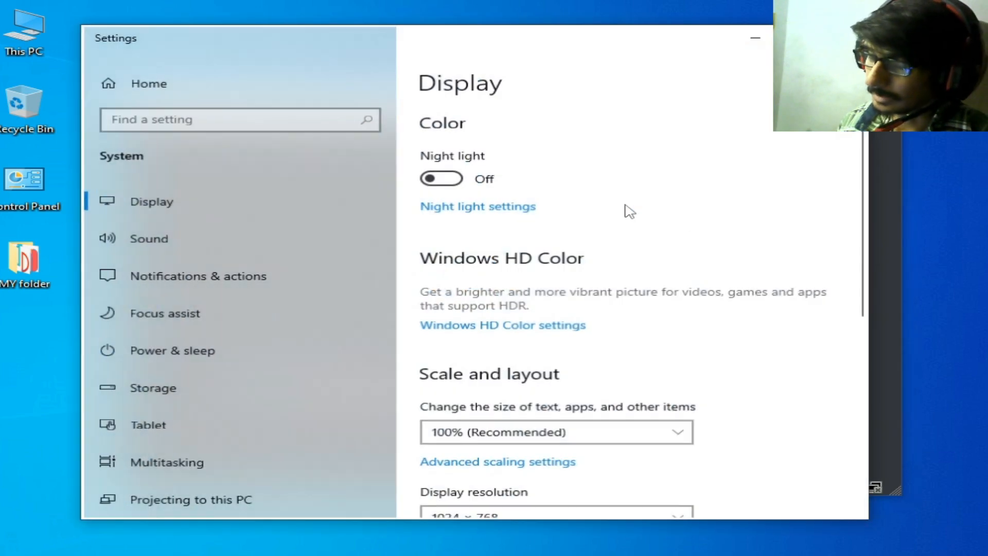
mouse_move(862, 181)
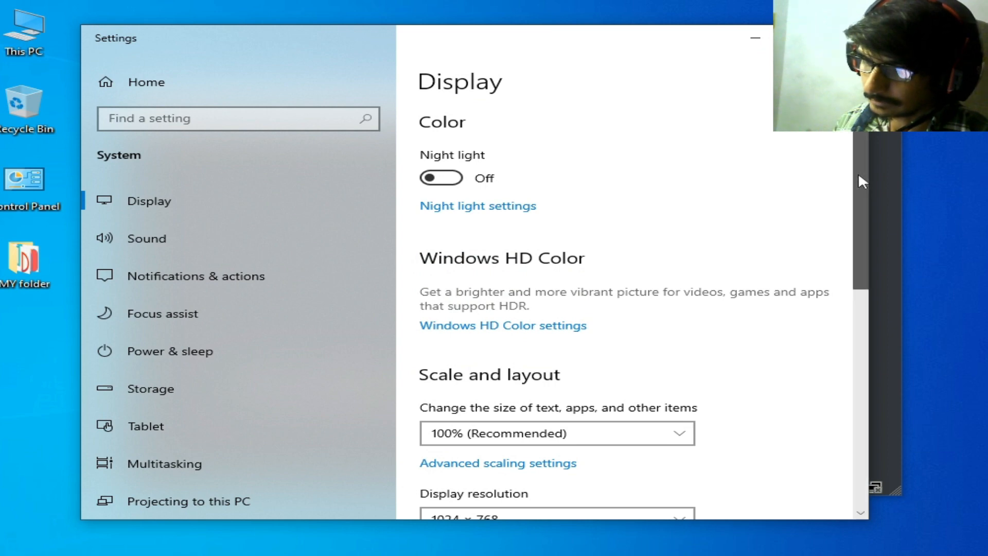
scroll(down, 3)
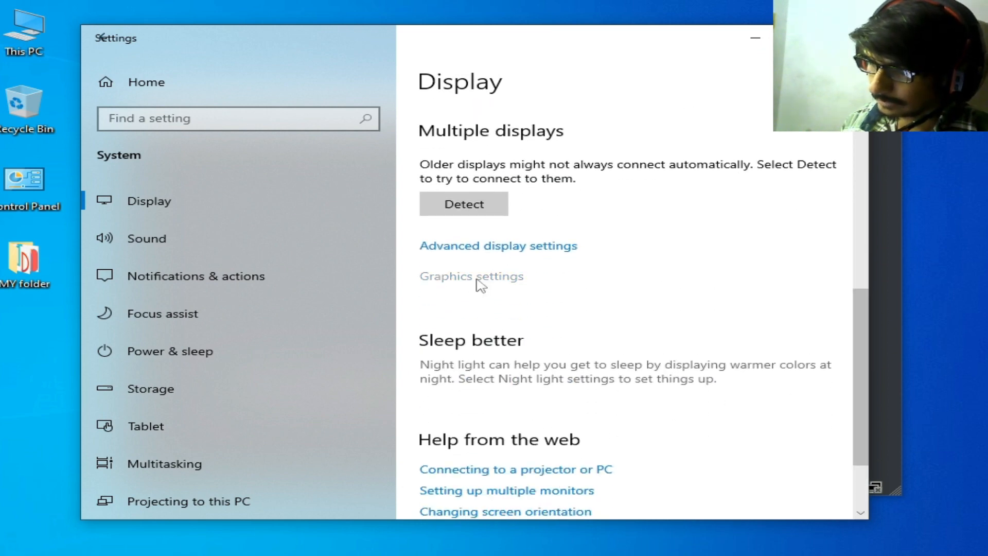
click(471, 276)
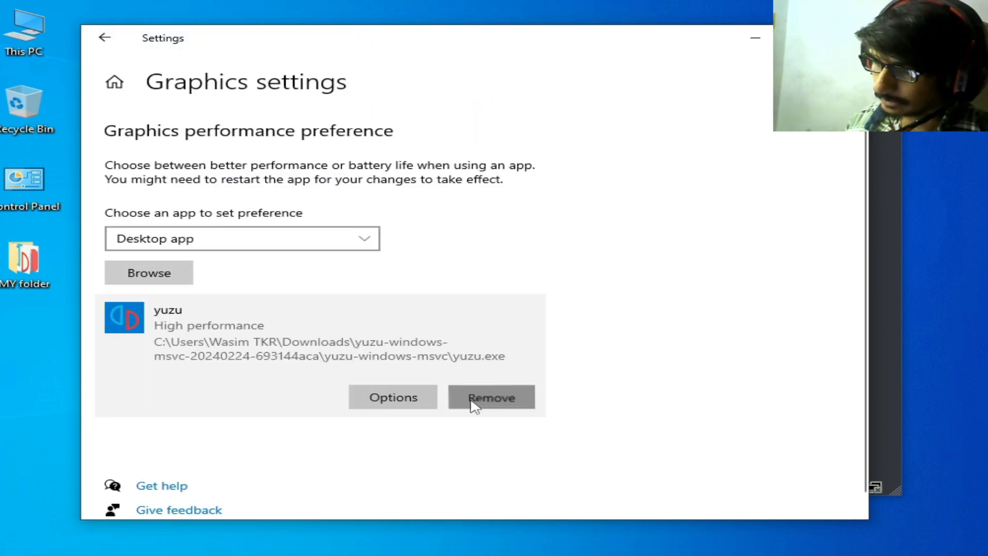
click(491, 396)
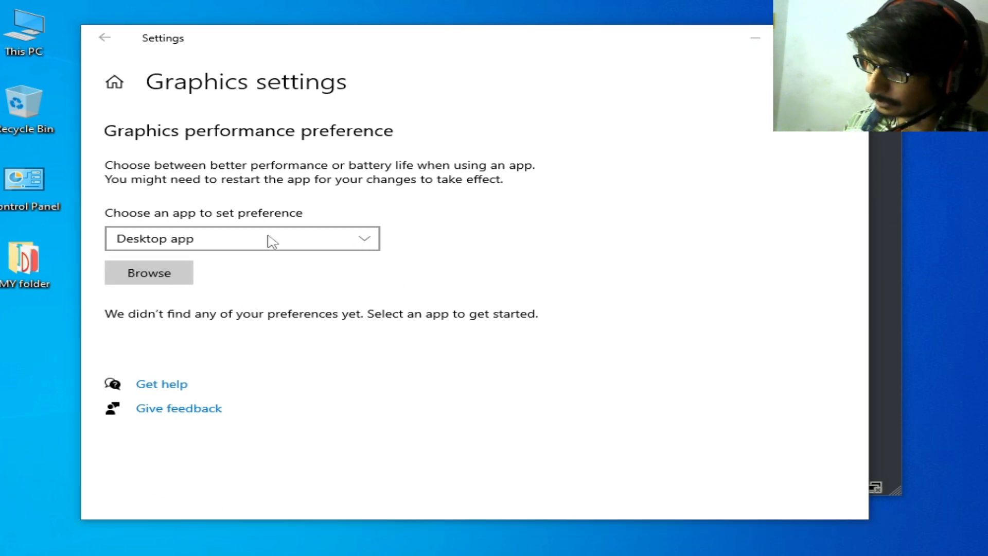
click(149, 273)
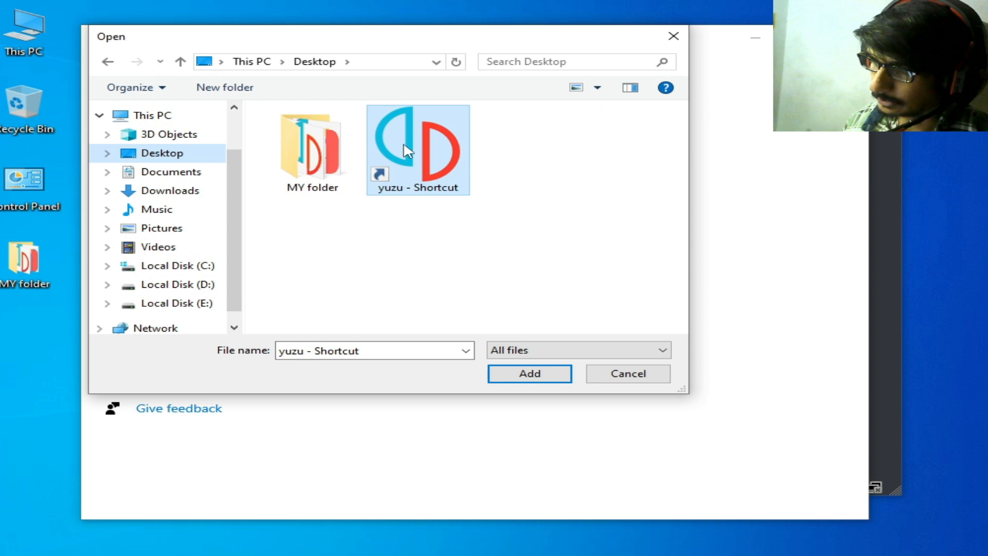
double_click(418, 150)
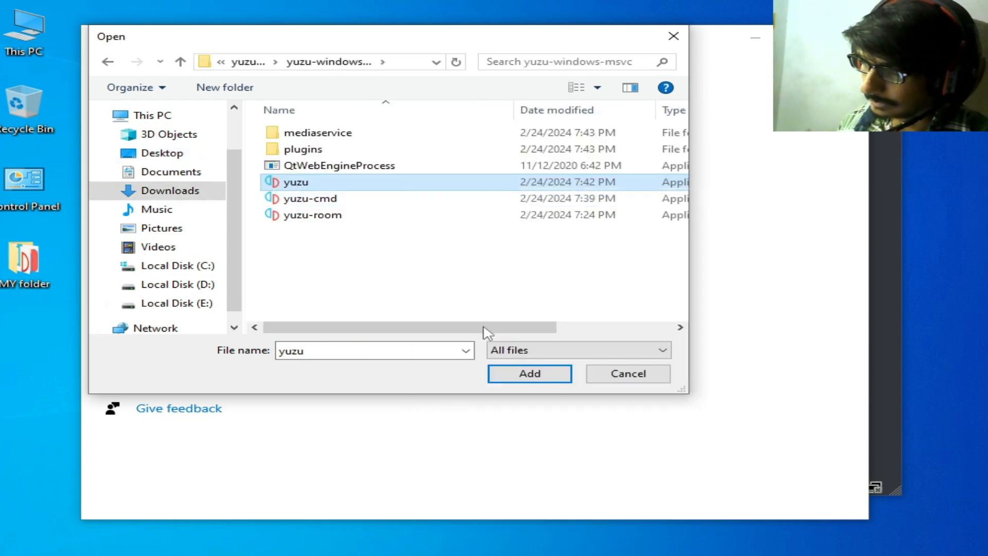
click(529, 373)
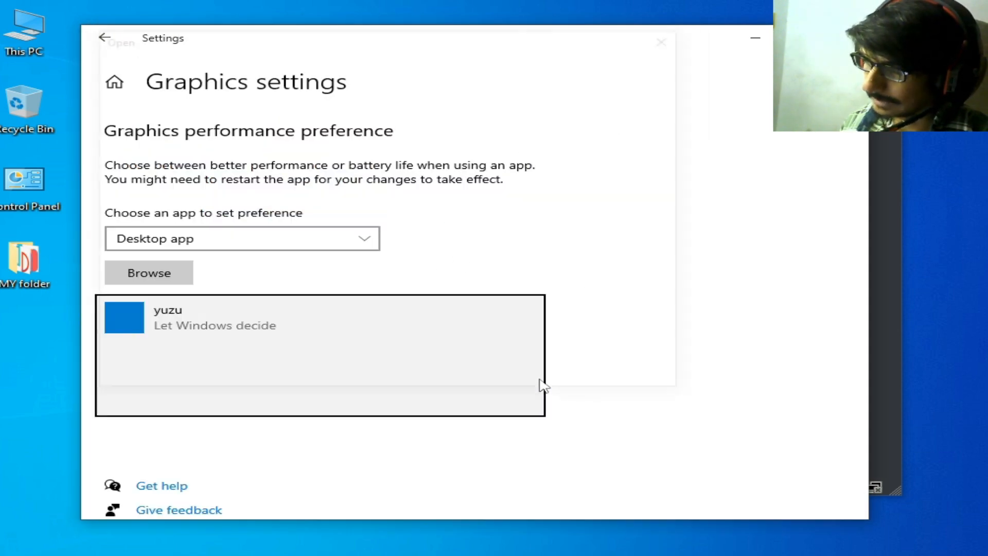
click(320, 317)
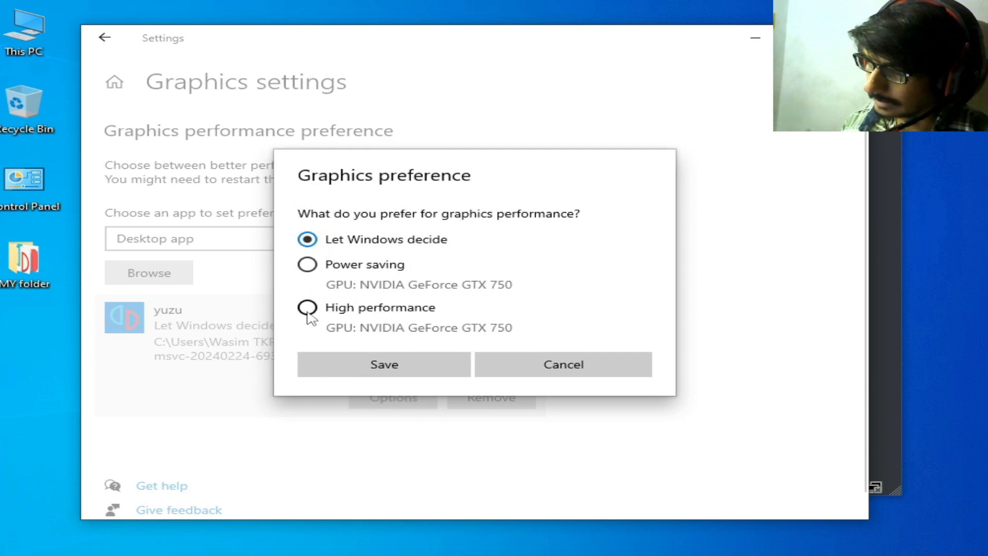
click(383, 365)
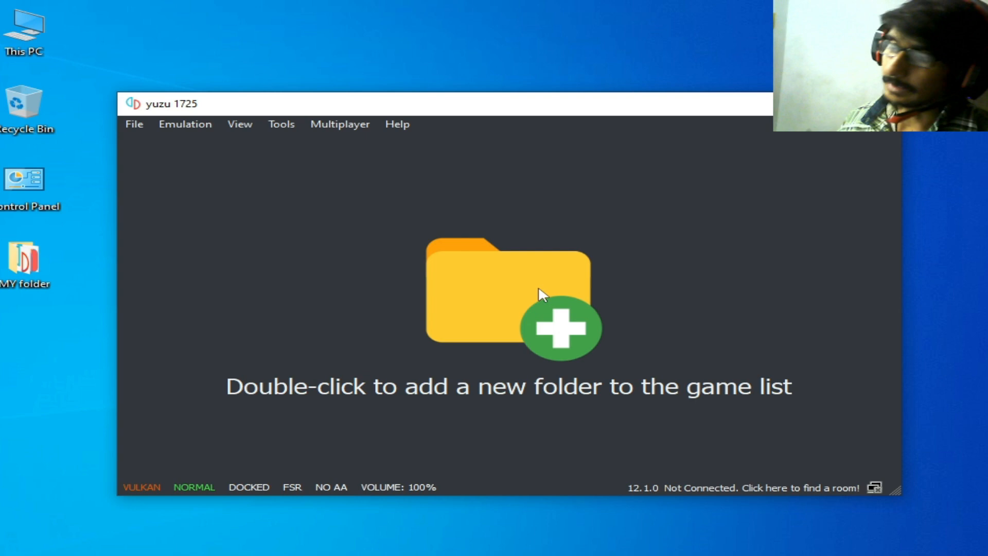
mouse_move(536, 299)
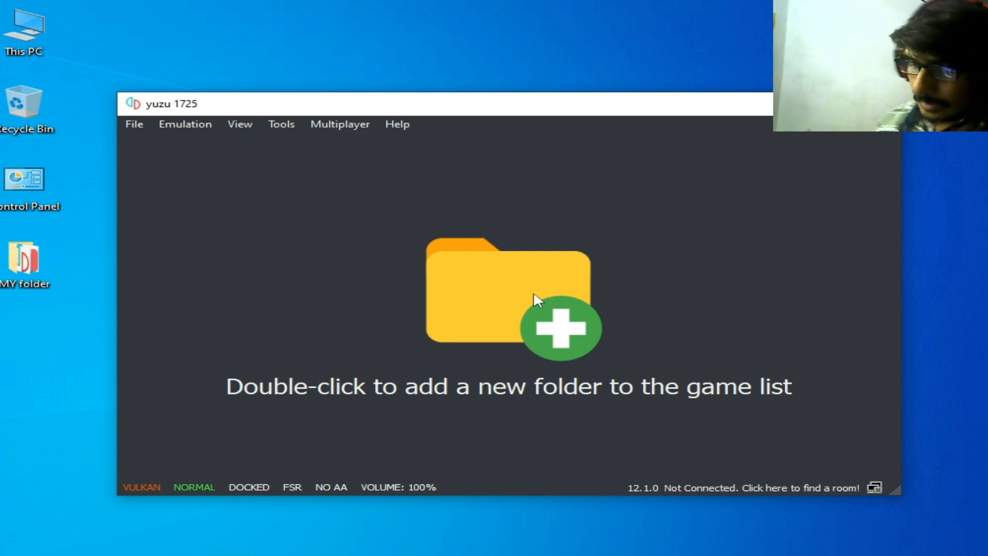
mouse_move(545, 293)
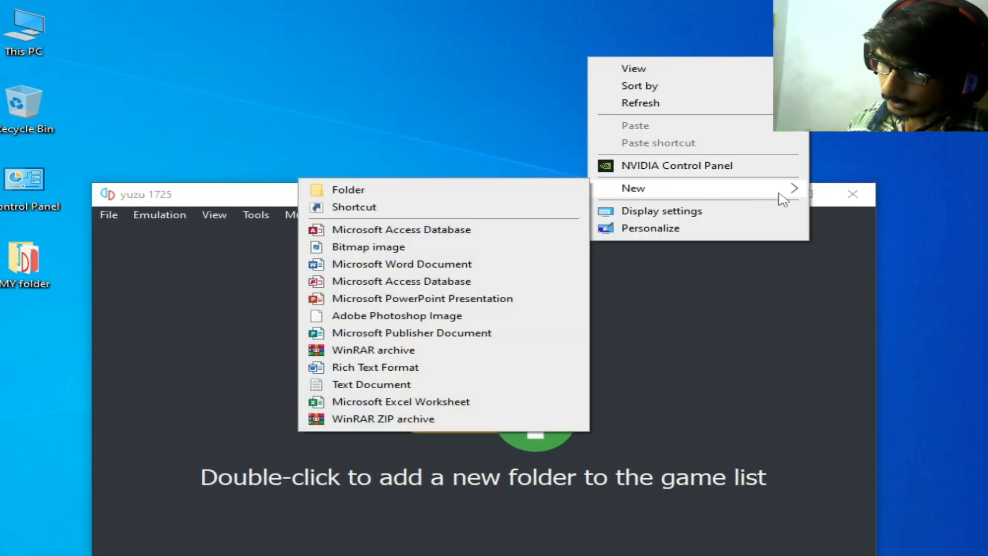
- Create a new folder on the desktop and open yuzu's File menu
click(348, 188)
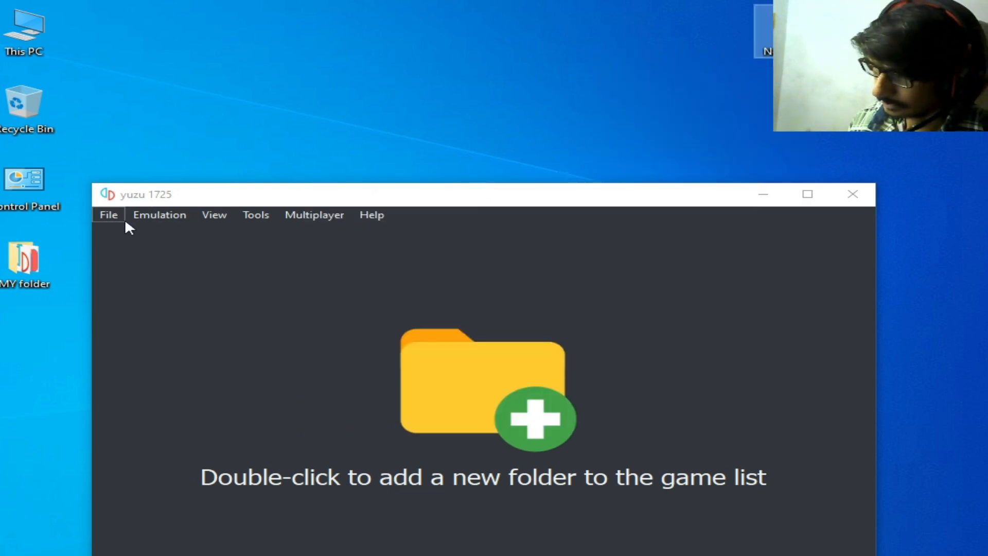
click(108, 215)
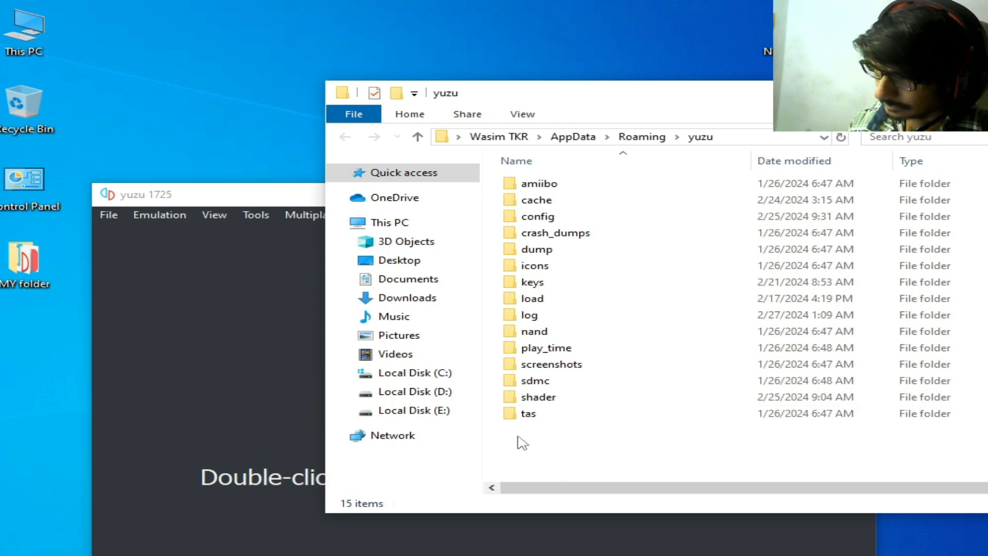
- Move the old yuzu AppData subfolders into the desktop New folder so yuzu regenerates them
right_click(561, 185)
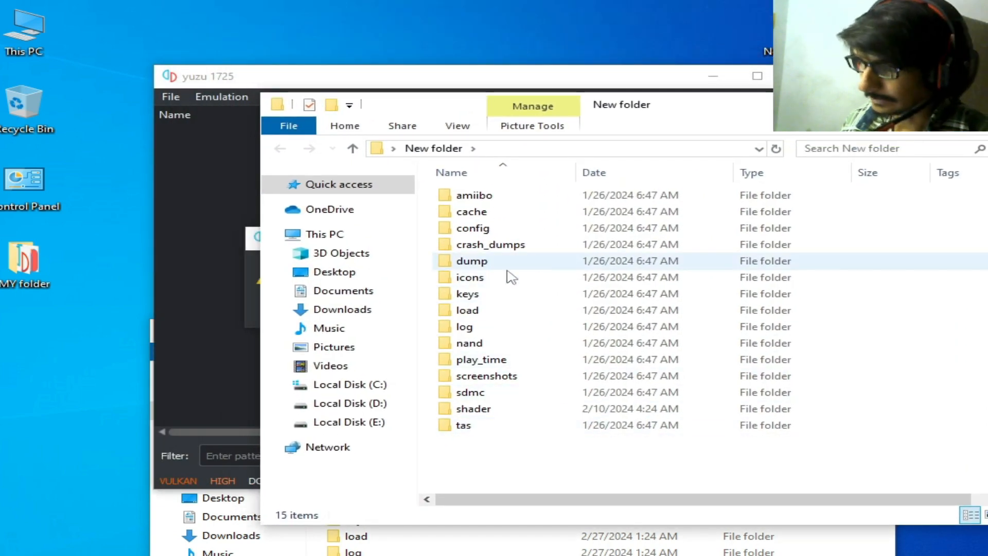
click(470, 343)
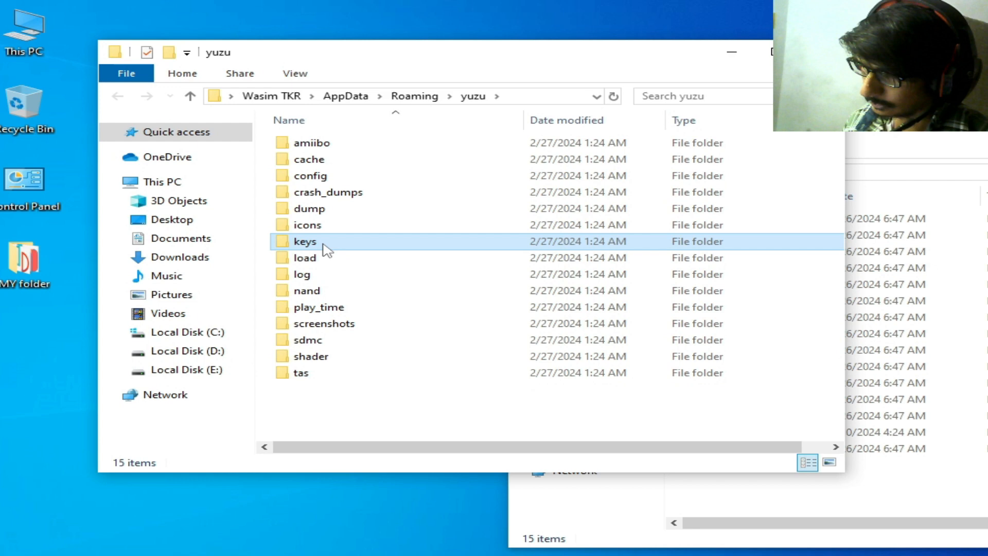
- Compare the new empty and old keys folders, then browse to the new nand\system\Contents
double_click(304, 241)
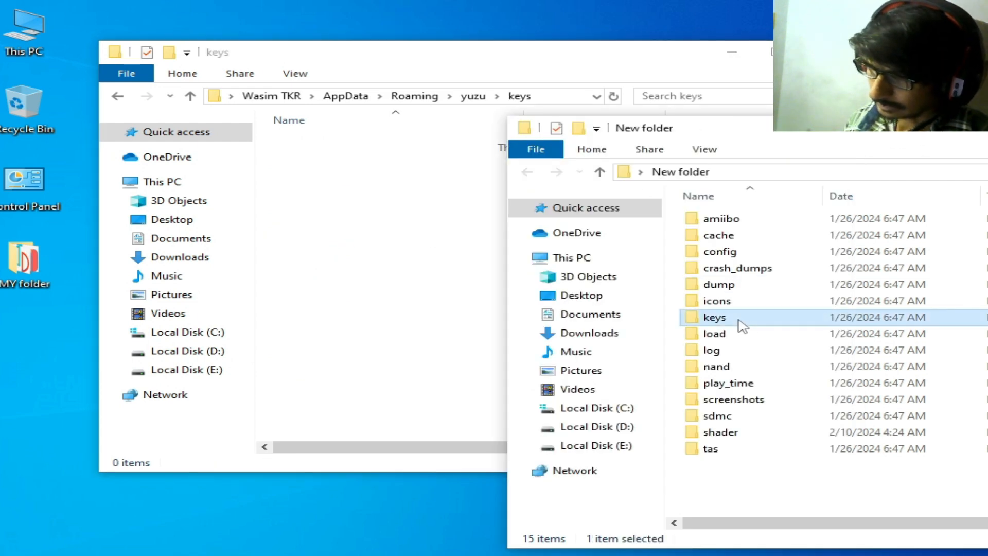
double_click(714, 317)
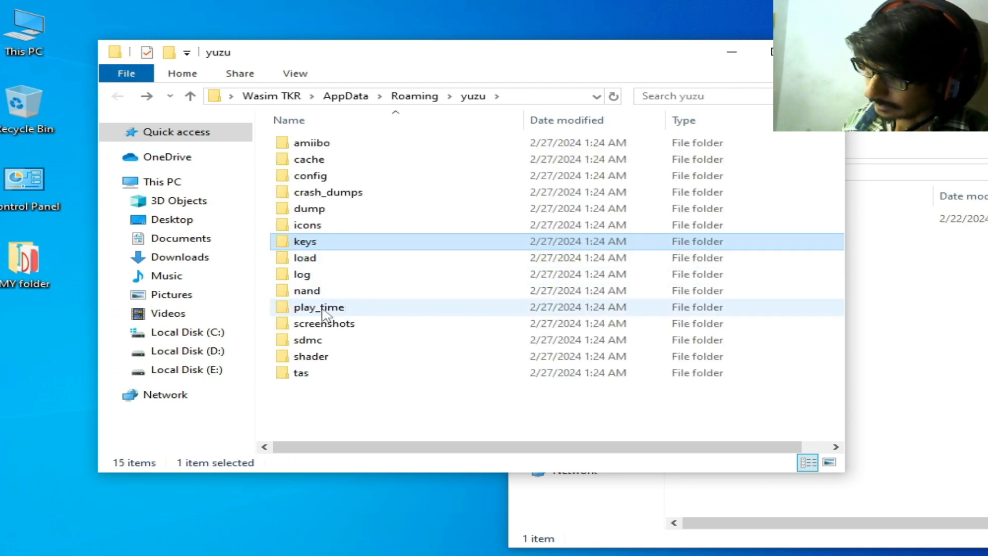
click(306, 291)
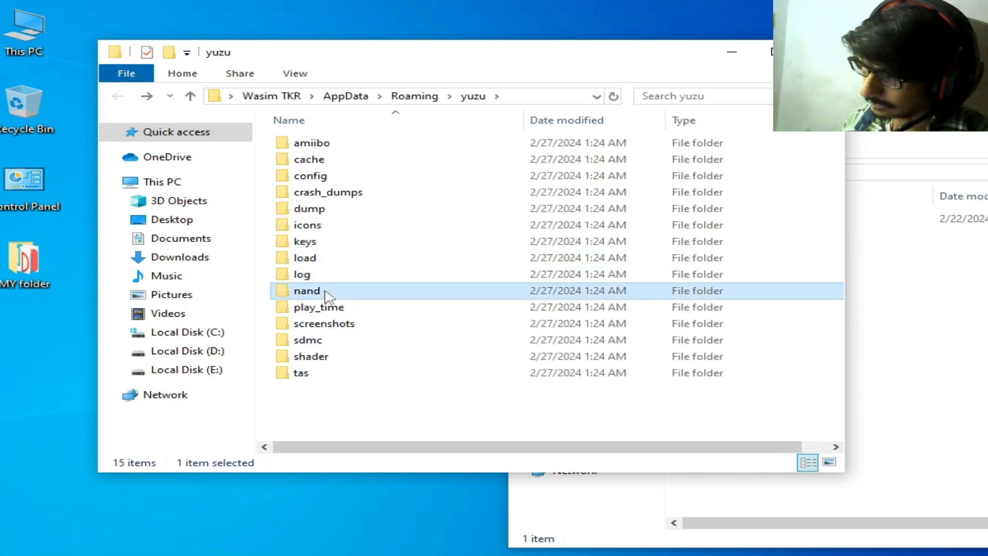
double_click(306, 290)
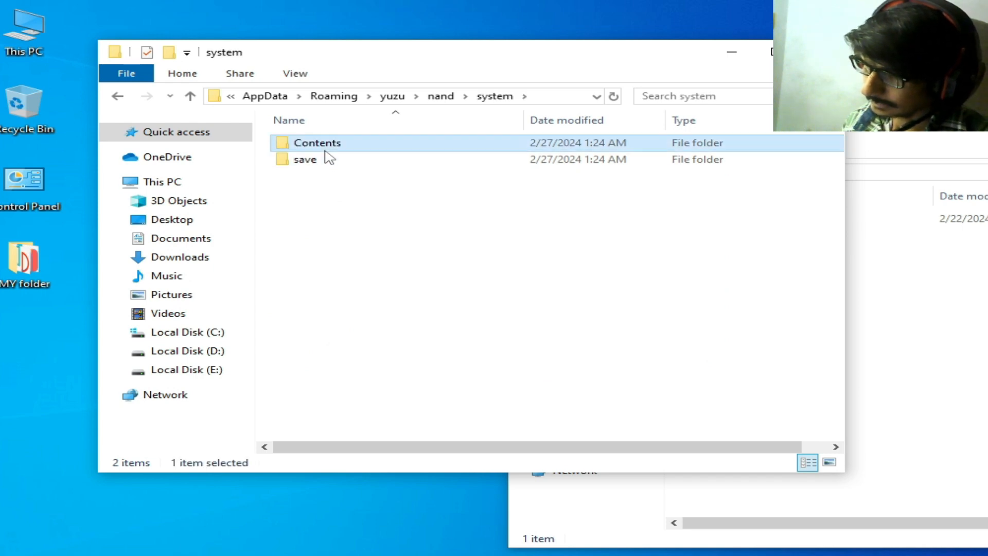
double_click(317, 143)
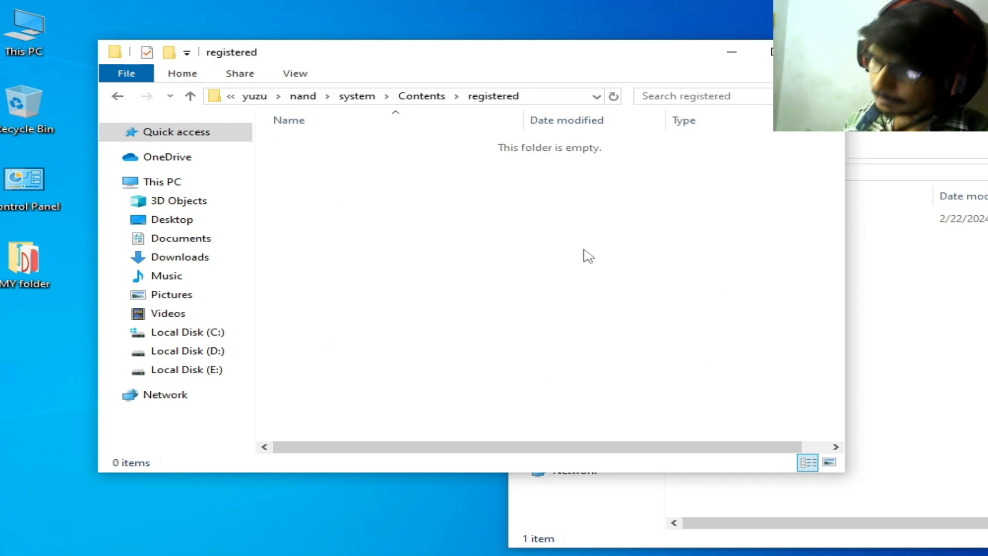
mouse_move(596, 258)
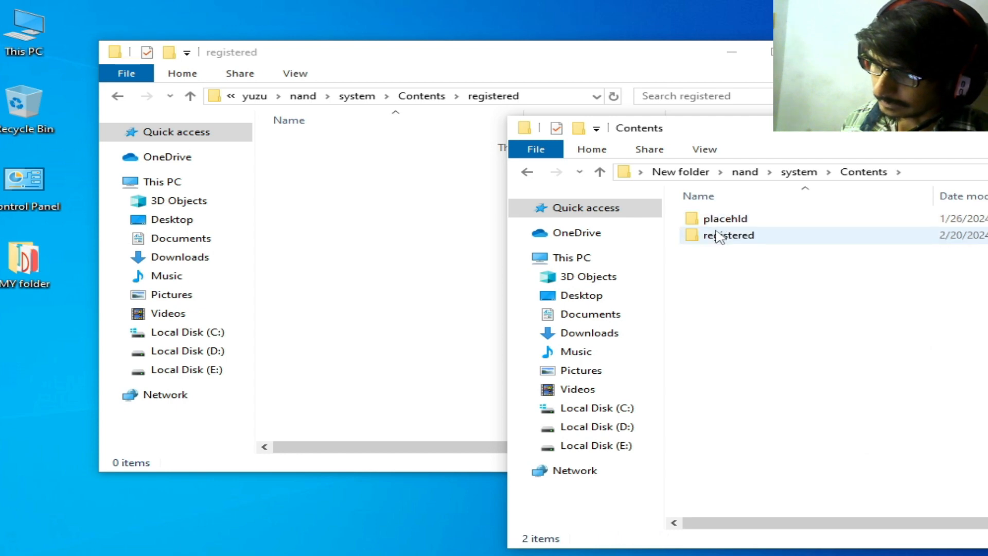
- Copy all 229 firmware NCA files from the old registered folder into the new one
double_click(728, 235)
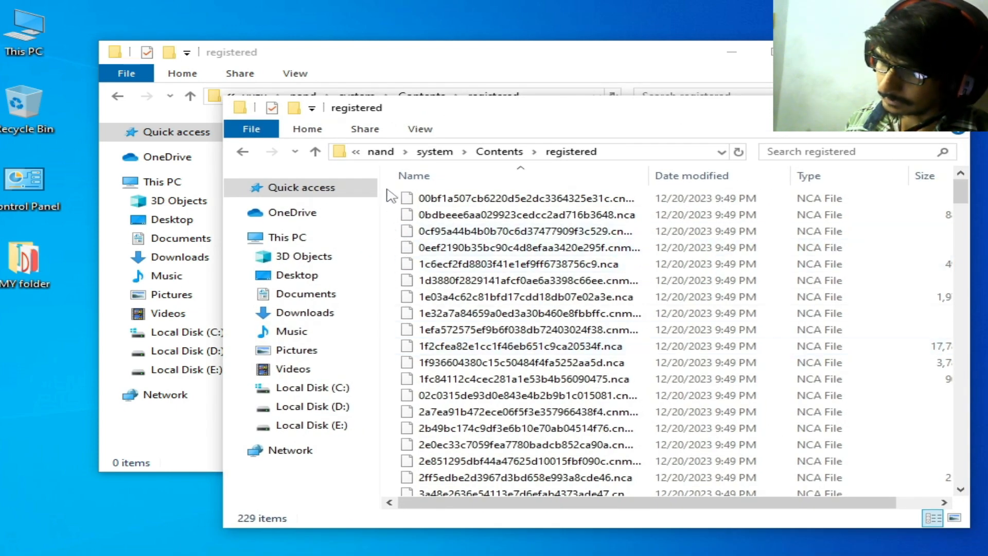
key(ctrl+a)
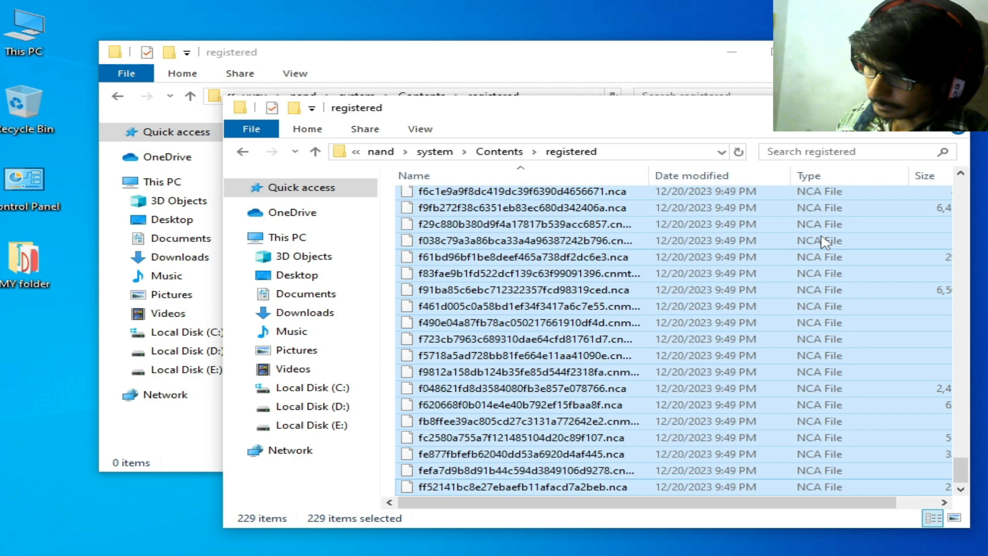
right_click(461, 271)
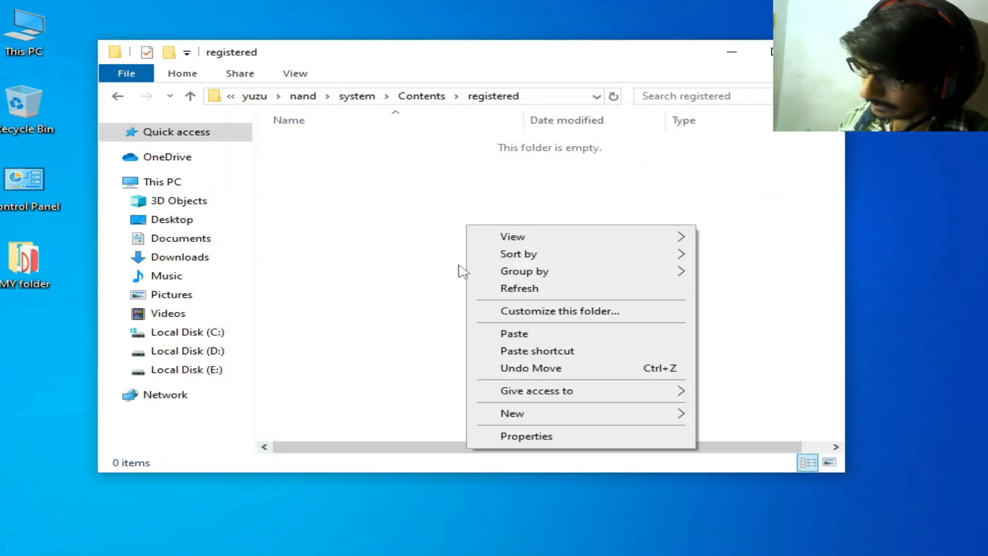
click(513, 333)
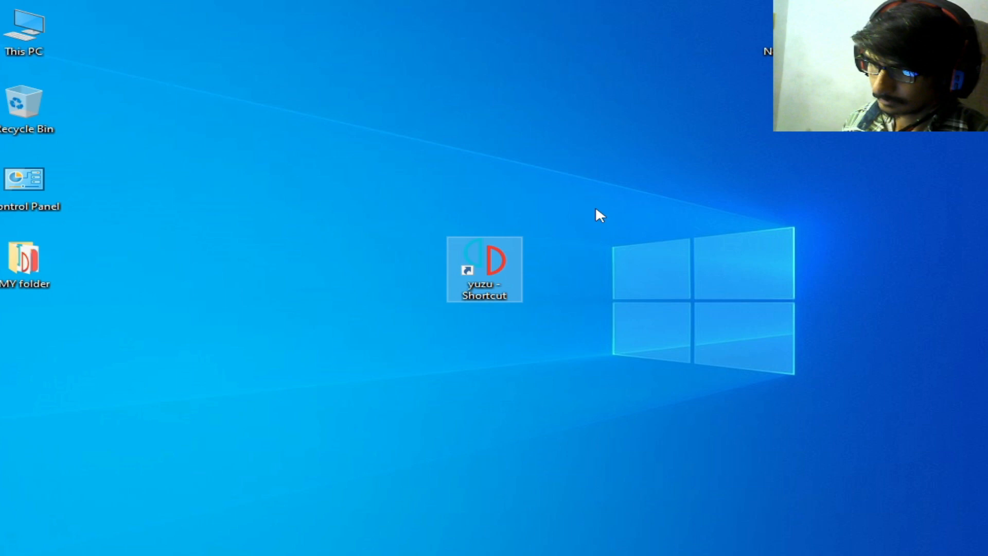
- Launch yuzu from its desktop shortcut with fresh user data and firmware
double_click(484, 269)
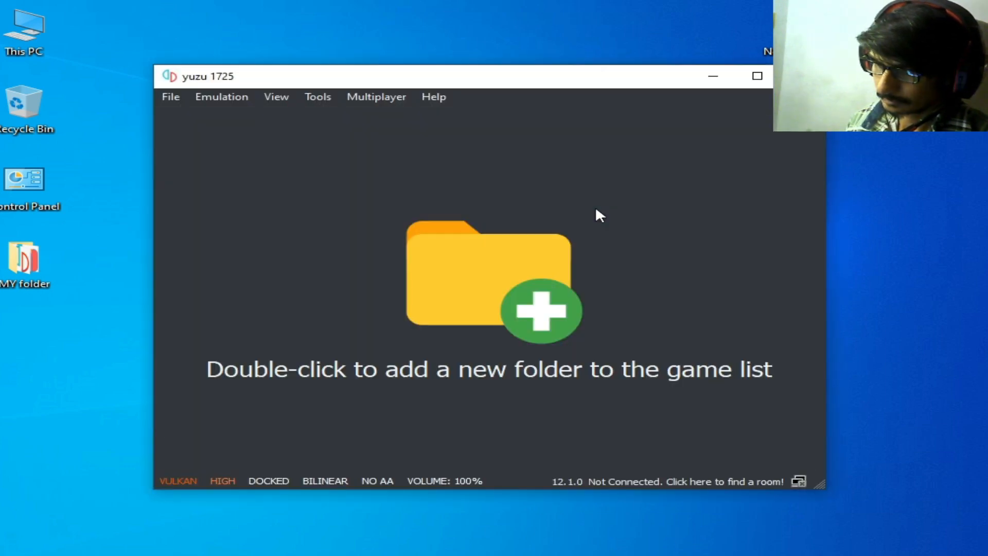
mouse_move(553, 486)
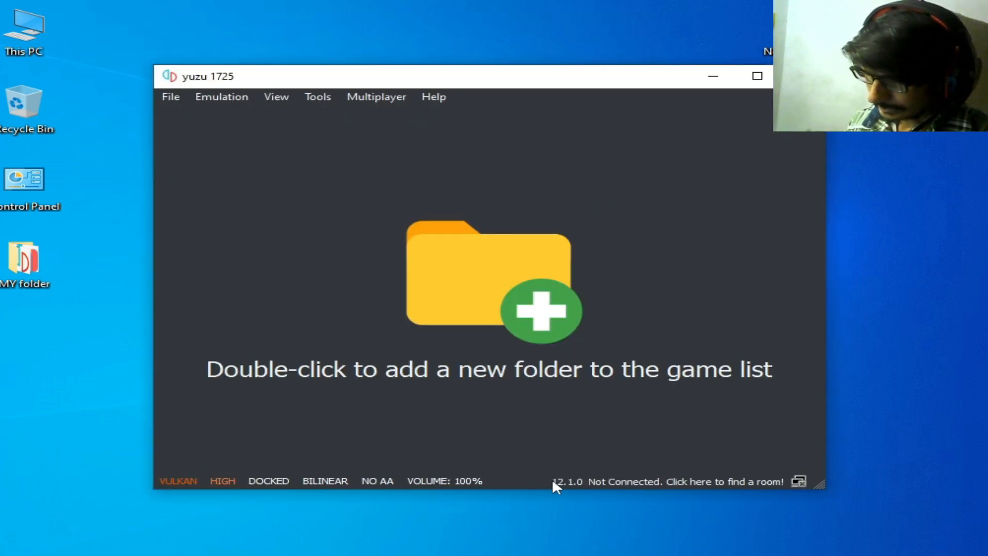
mouse_move(536, 495)
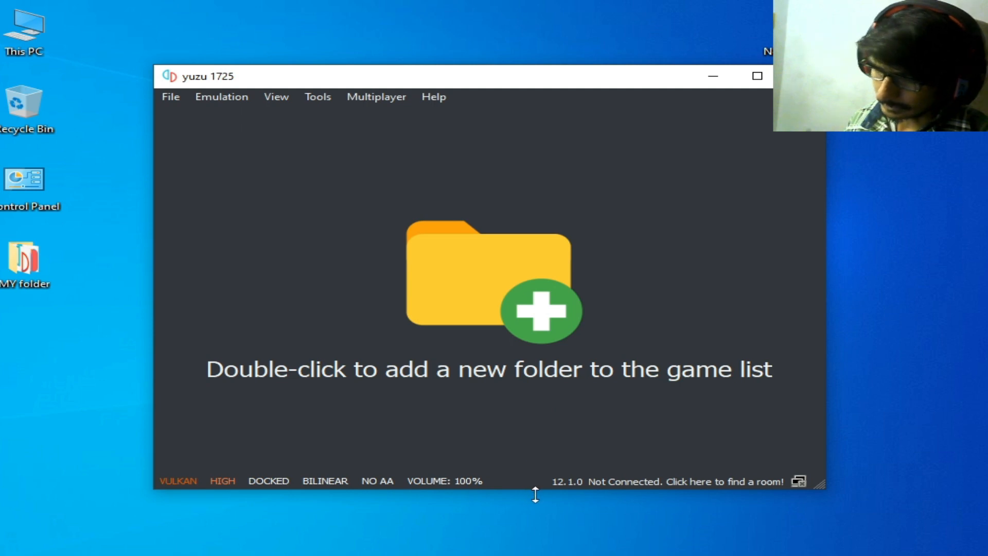
mouse_move(615, 386)
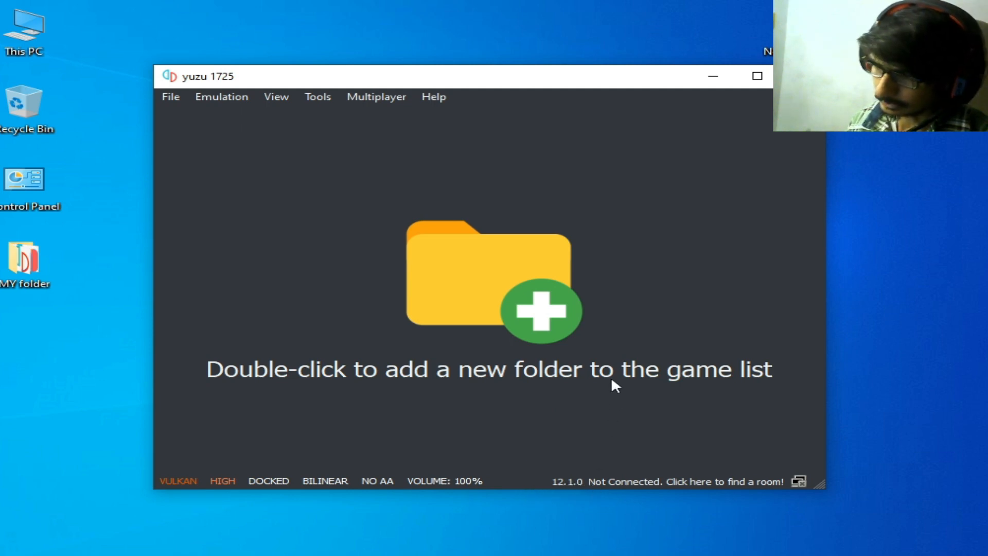
mouse_move(621, 314)
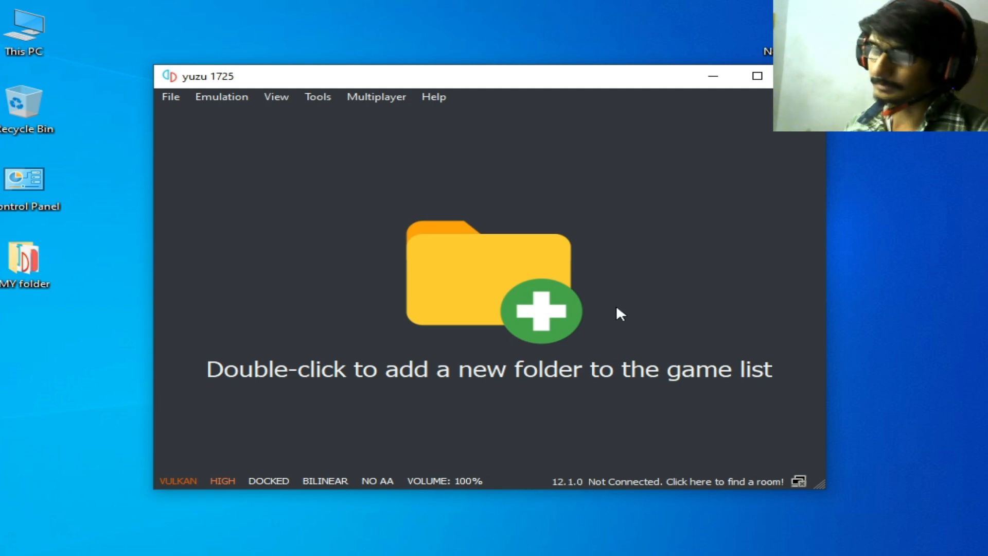